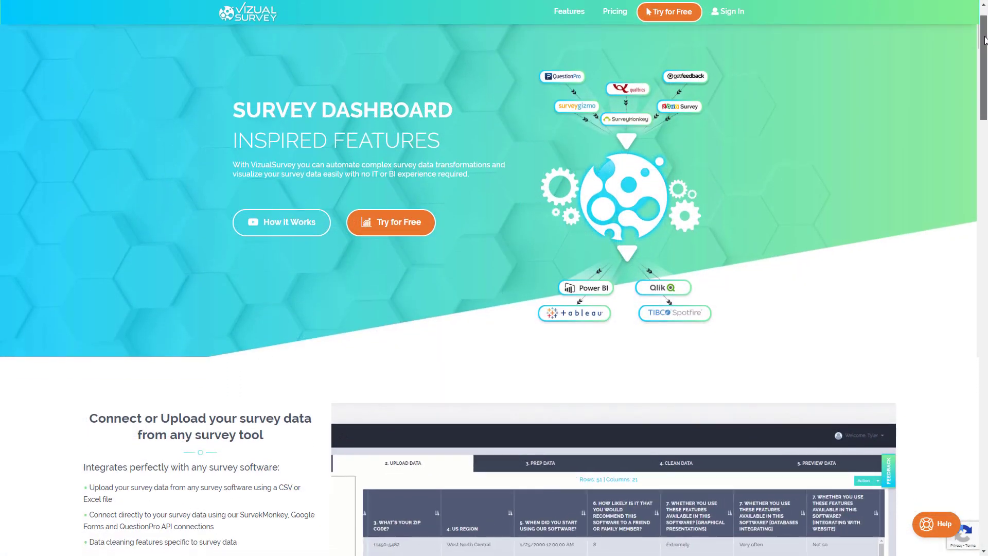
# - Review the Ranking sheet, then switch to the NPS sheet of recommend scores by gender
pyautogui.scroll(-3)
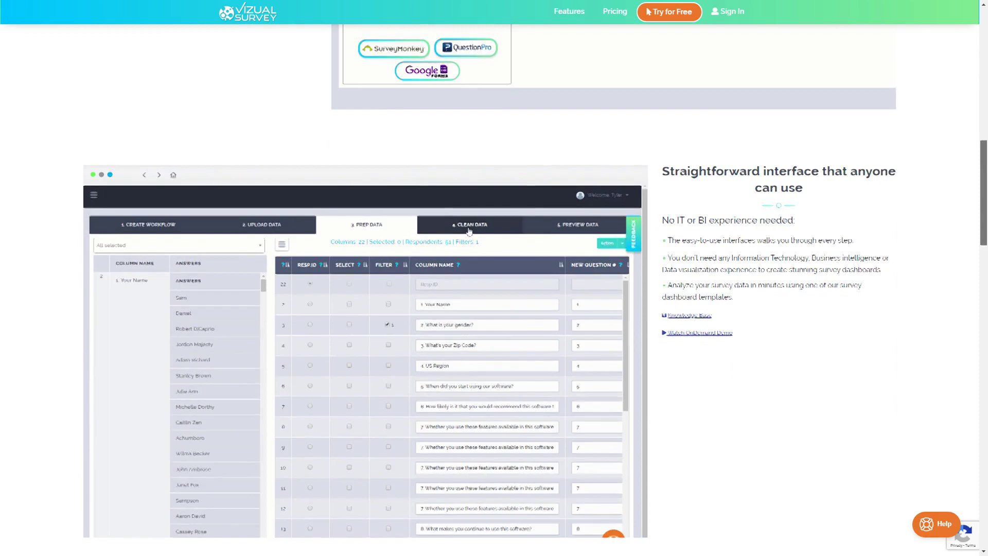
pyautogui.scroll(-3)
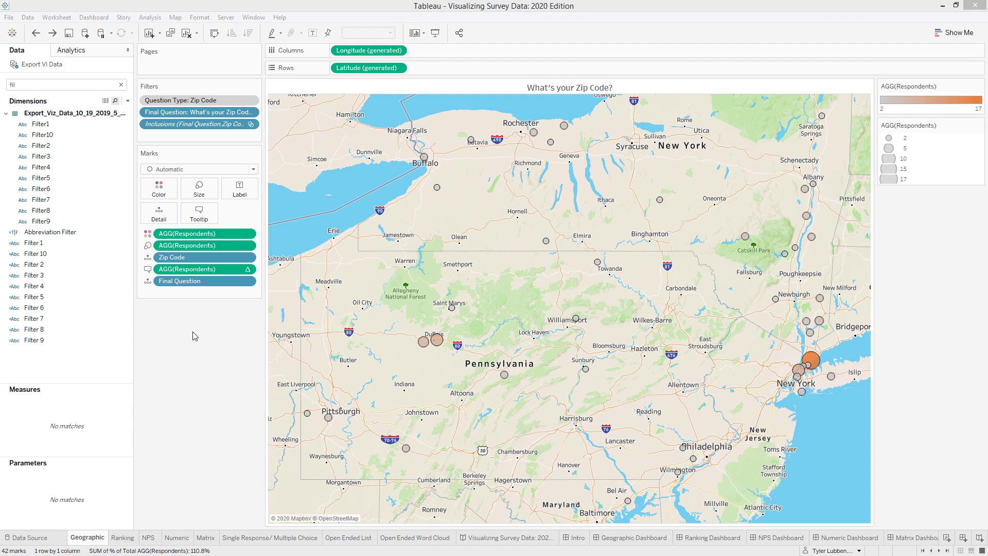
pyautogui.moveTo(195, 335)
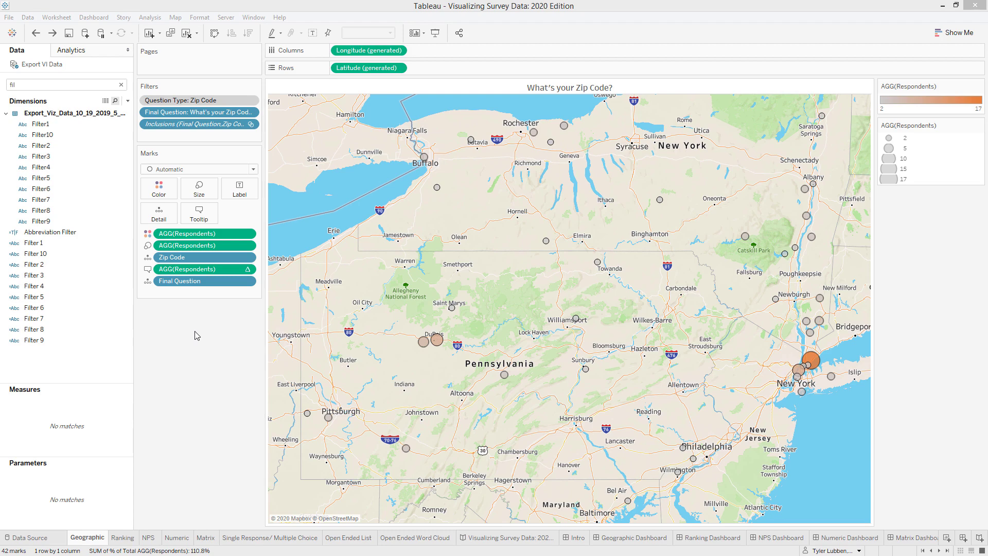
pyautogui.moveTo(733, 380)
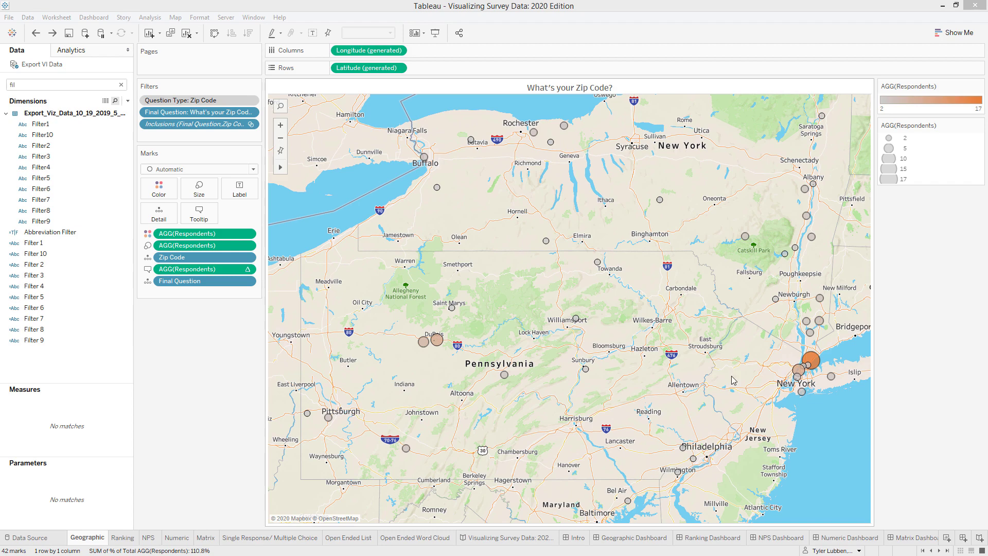
pyautogui.moveTo(613, 398)
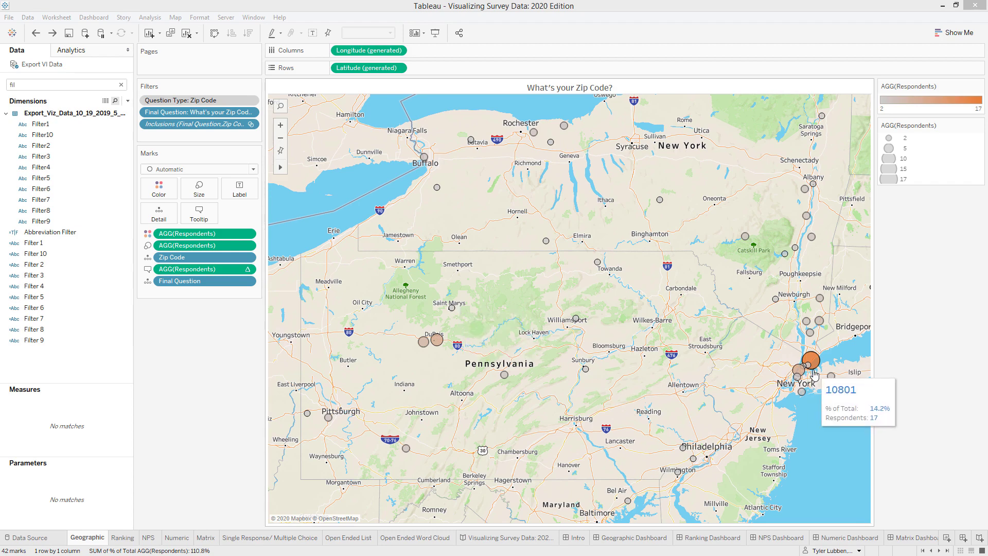
pyautogui.moveTo(822, 382)
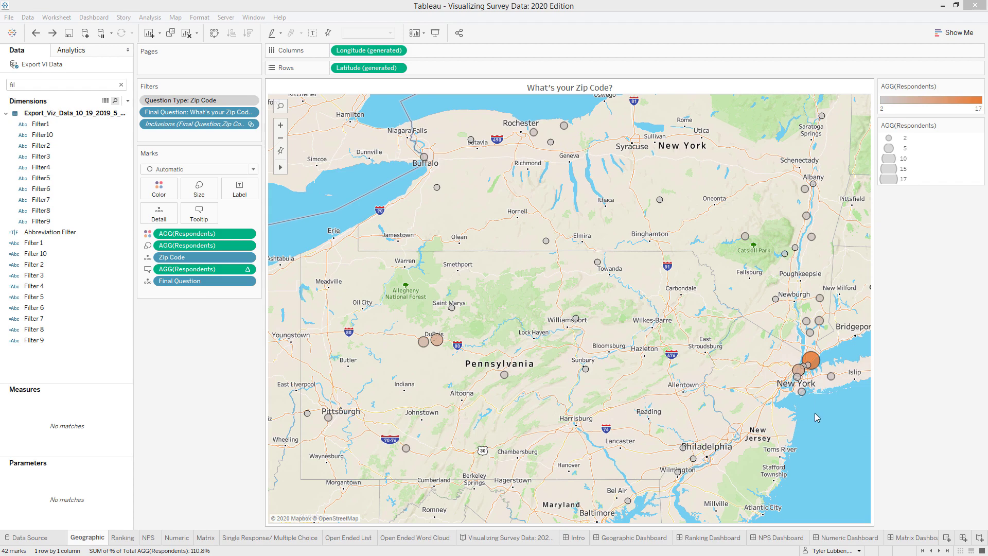
pyautogui.moveTo(813, 365)
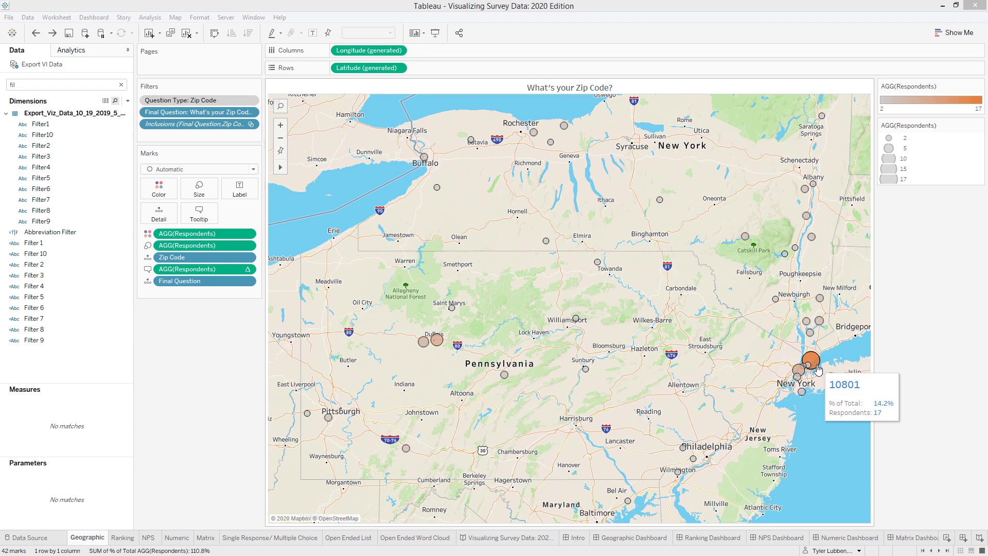
pyautogui.click(121, 537)
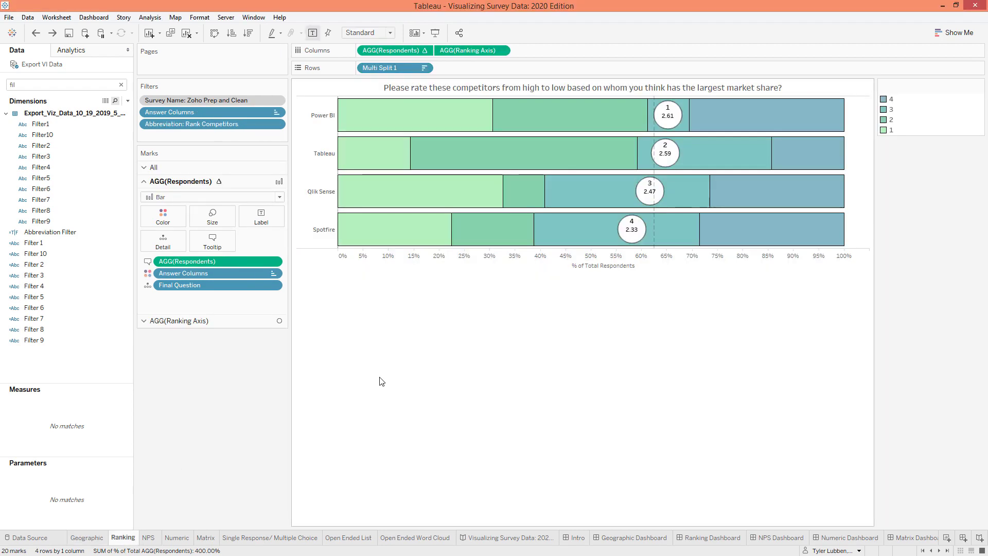
pyautogui.moveTo(386, 377)
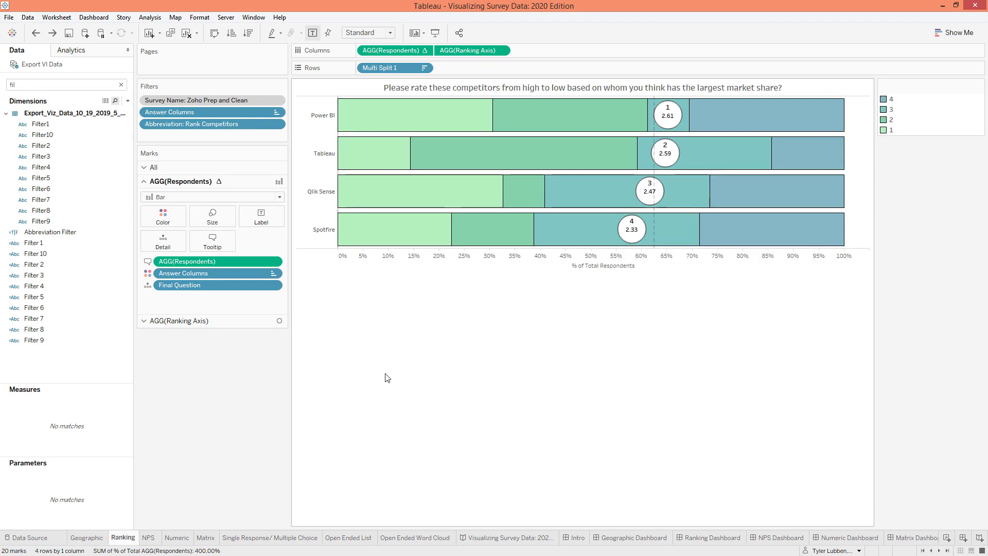
pyautogui.moveTo(398, 352)
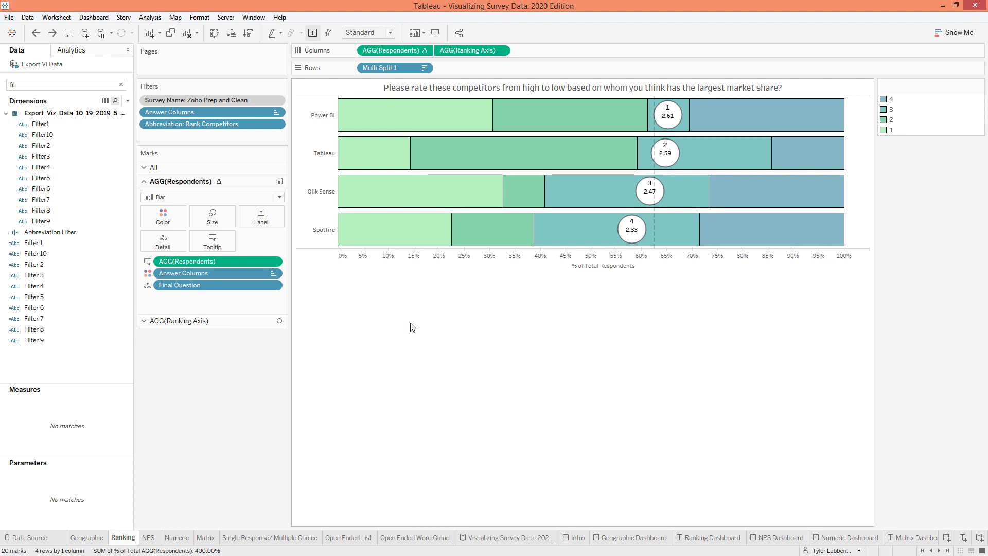
pyautogui.moveTo(415, 330)
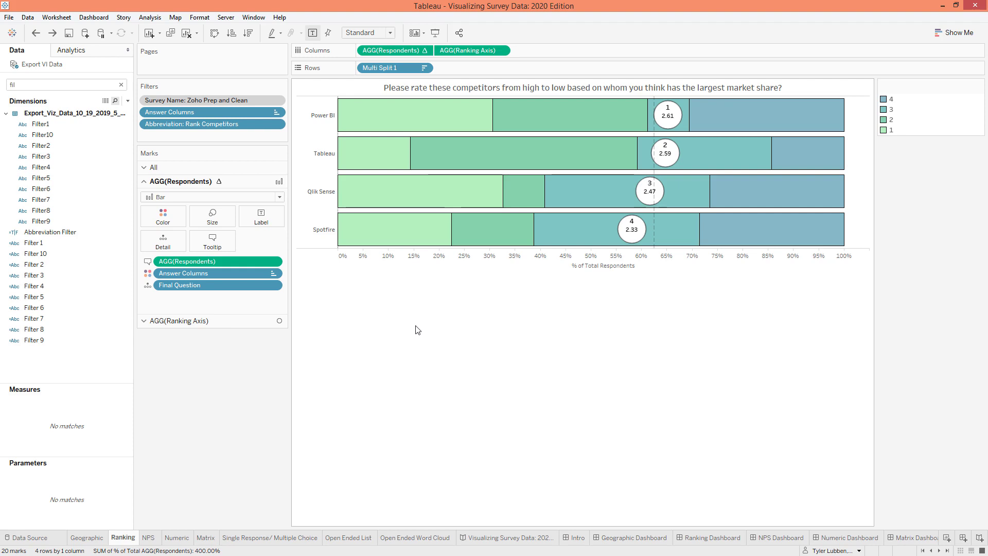
pyautogui.moveTo(384, 124)
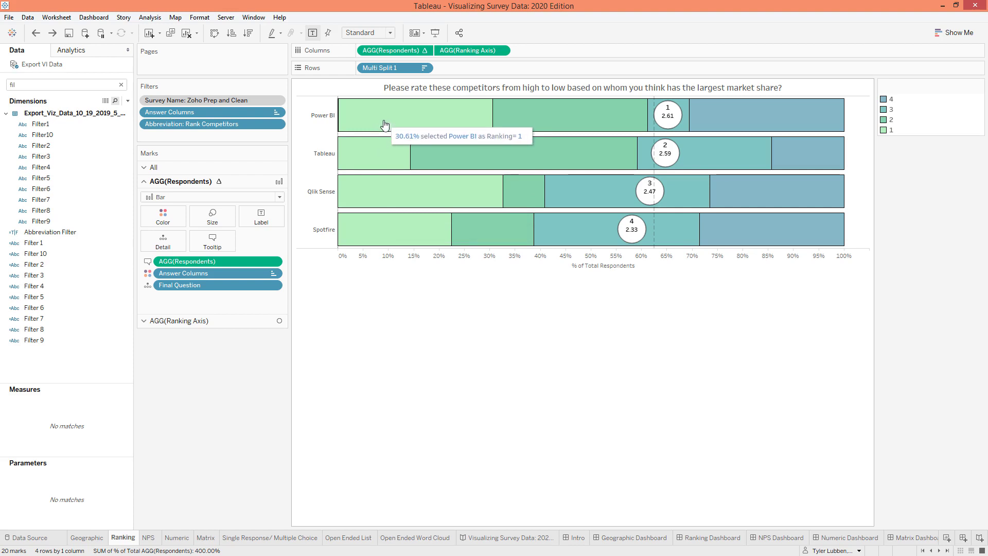
pyautogui.moveTo(688, 145)
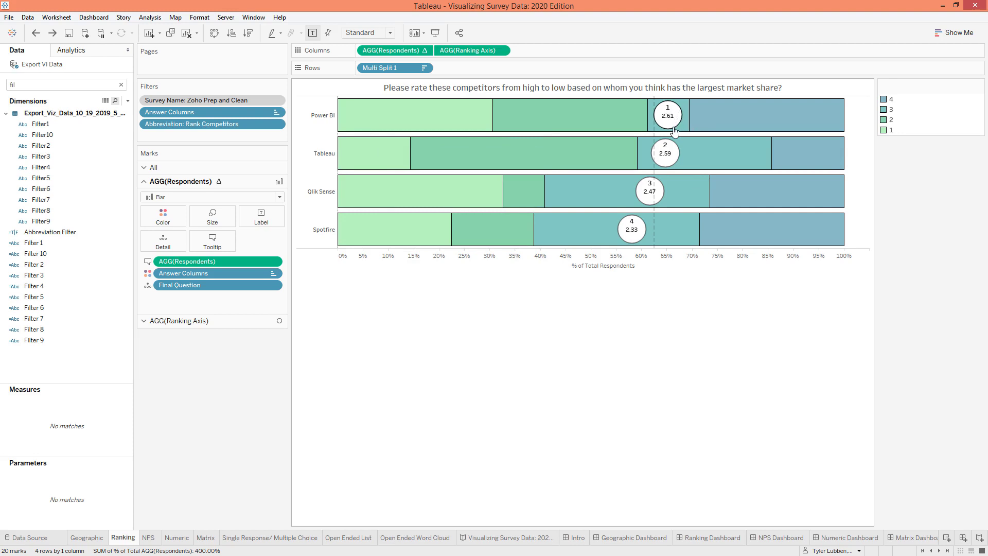
pyautogui.moveTo(677, 127)
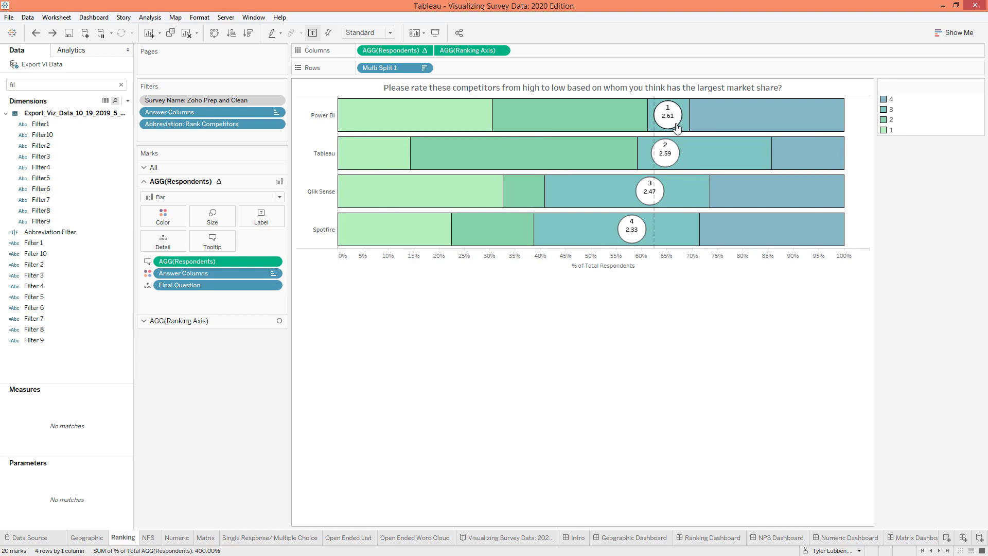
pyautogui.moveTo(661, 192)
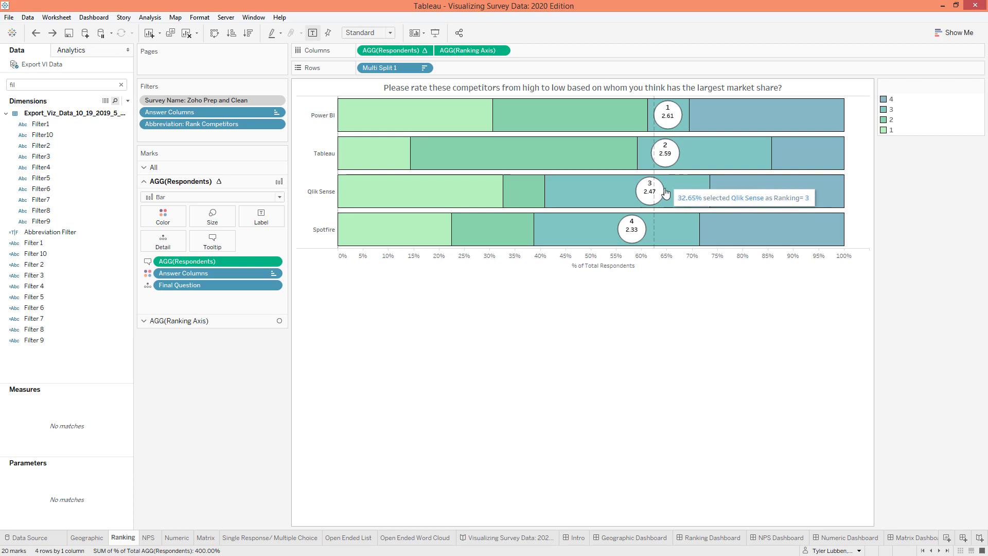
pyautogui.moveTo(645, 270)
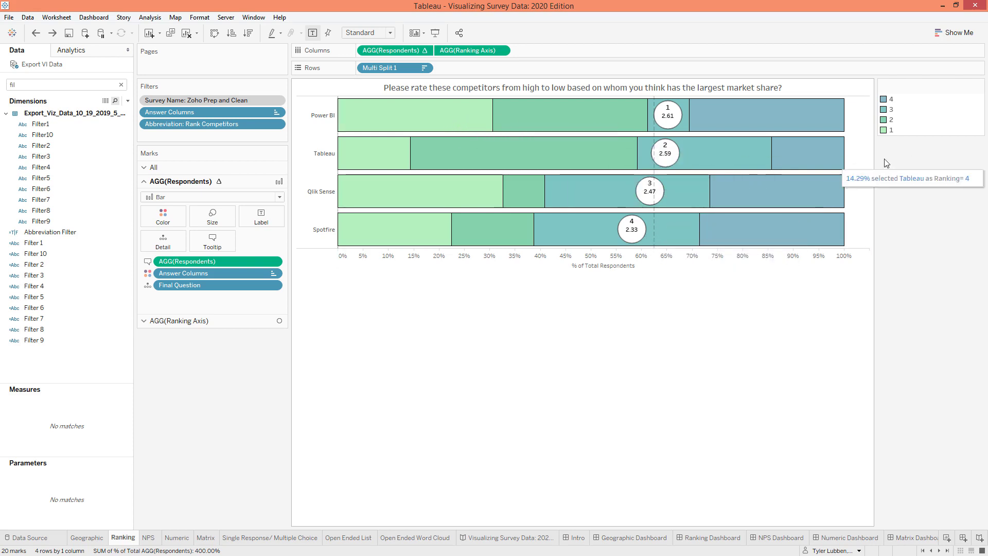
pyautogui.moveTo(462, 116)
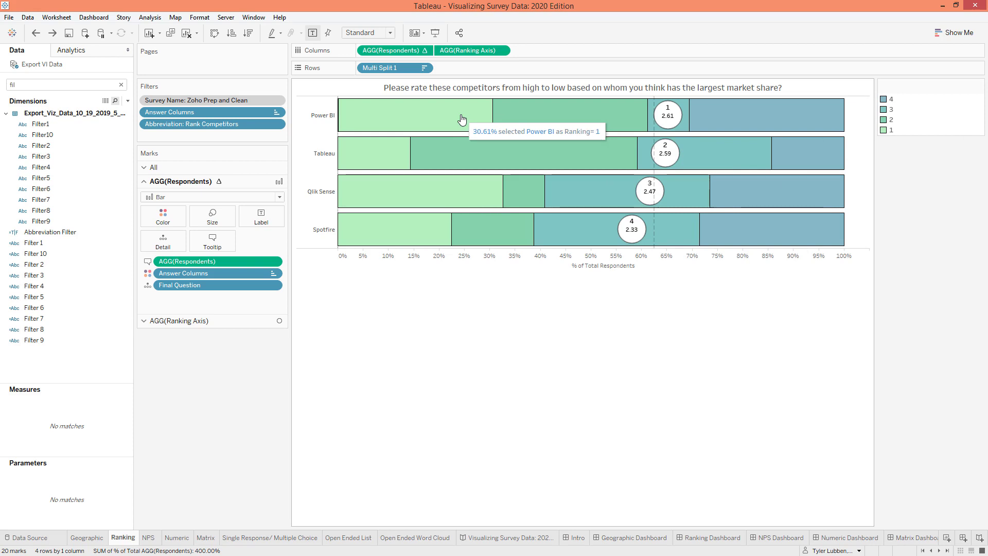
pyautogui.moveTo(516, 114)
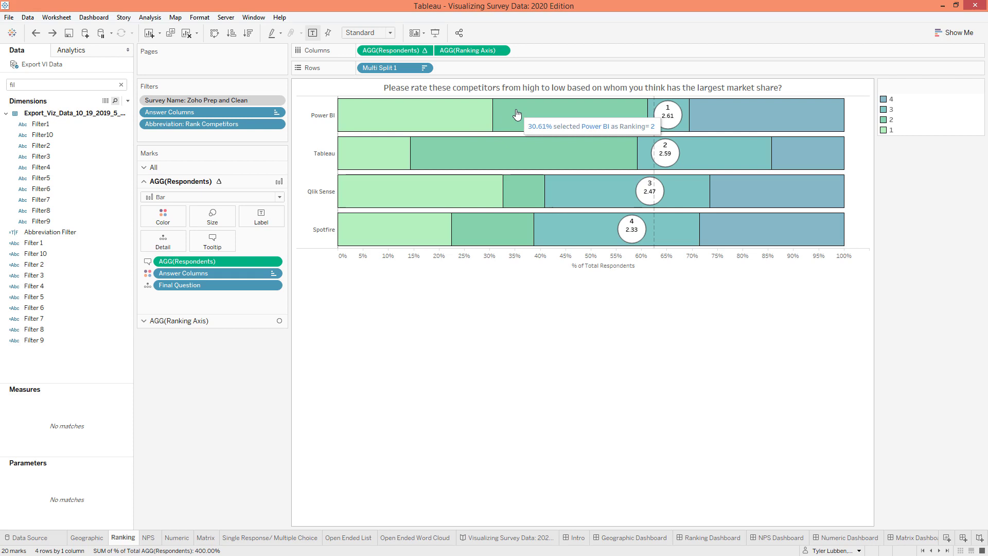
pyautogui.moveTo(649, 104)
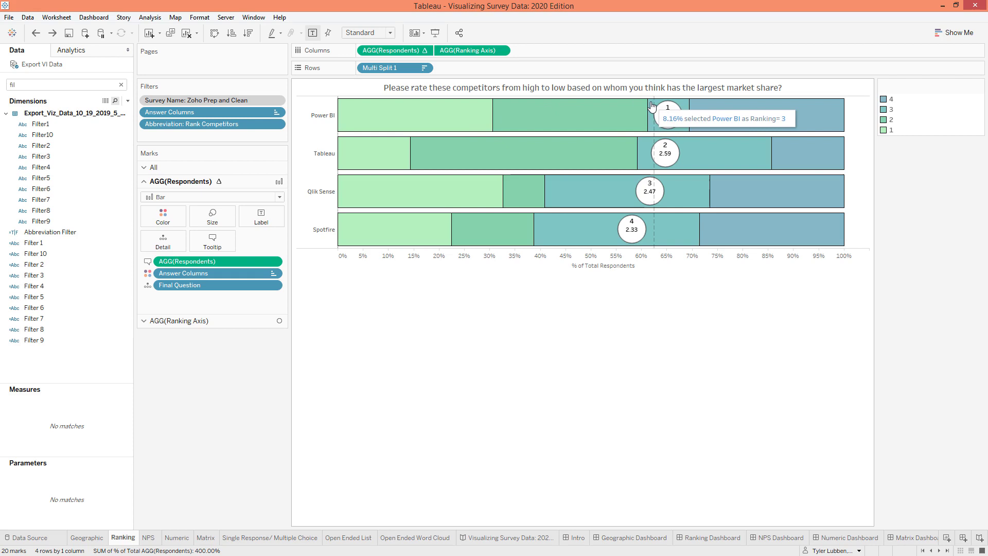
pyautogui.moveTo(771, 106)
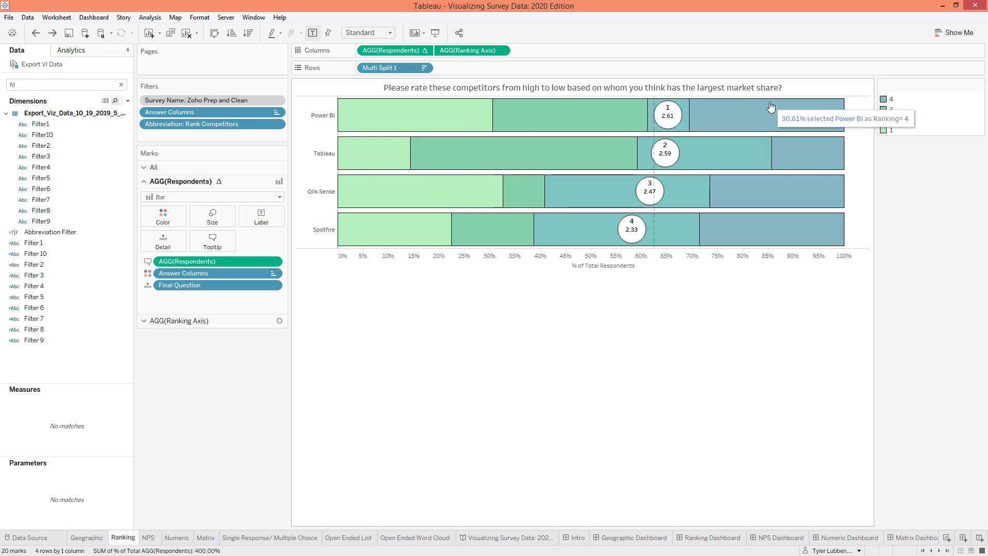
pyautogui.moveTo(481, 130)
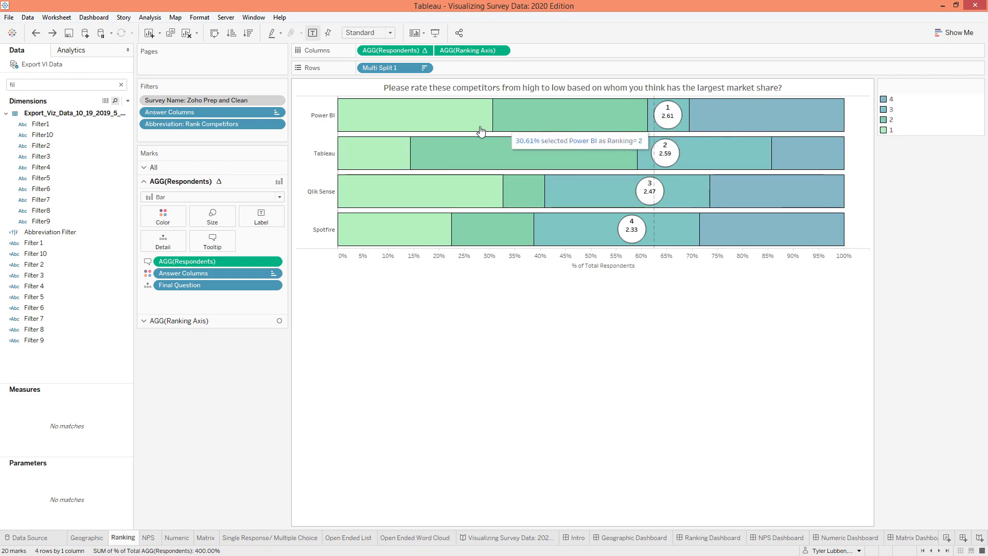
pyautogui.moveTo(669, 128)
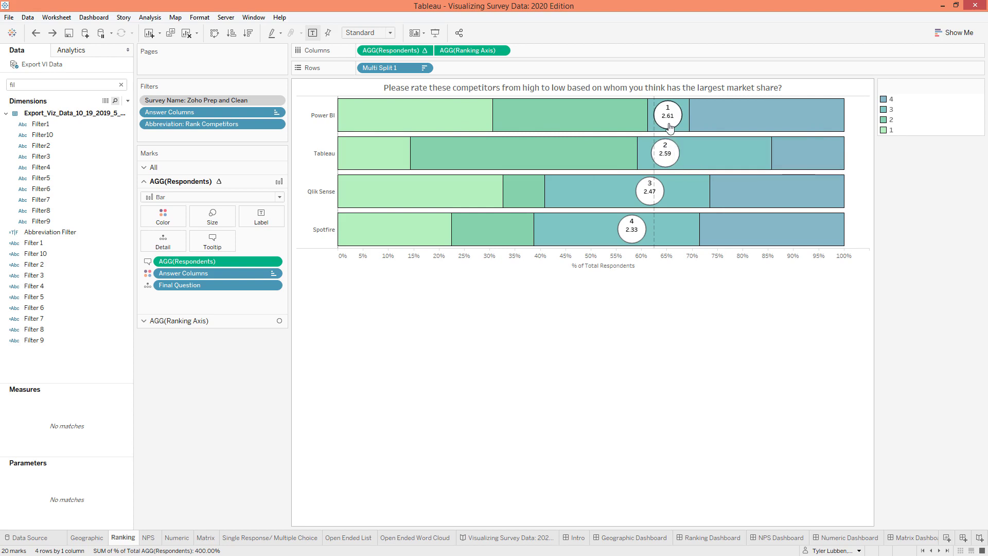
pyautogui.moveTo(673, 127)
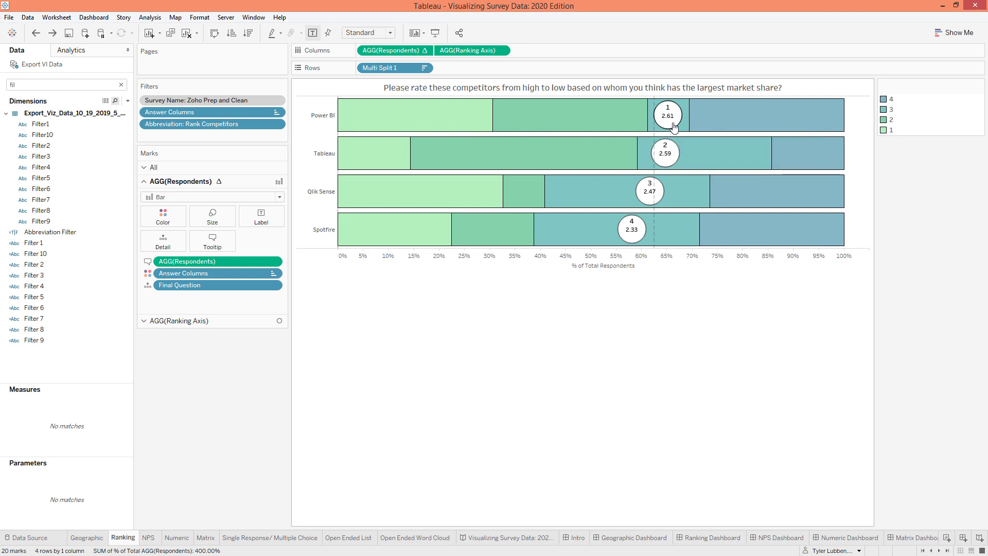
pyautogui.moveTo(647, 240)
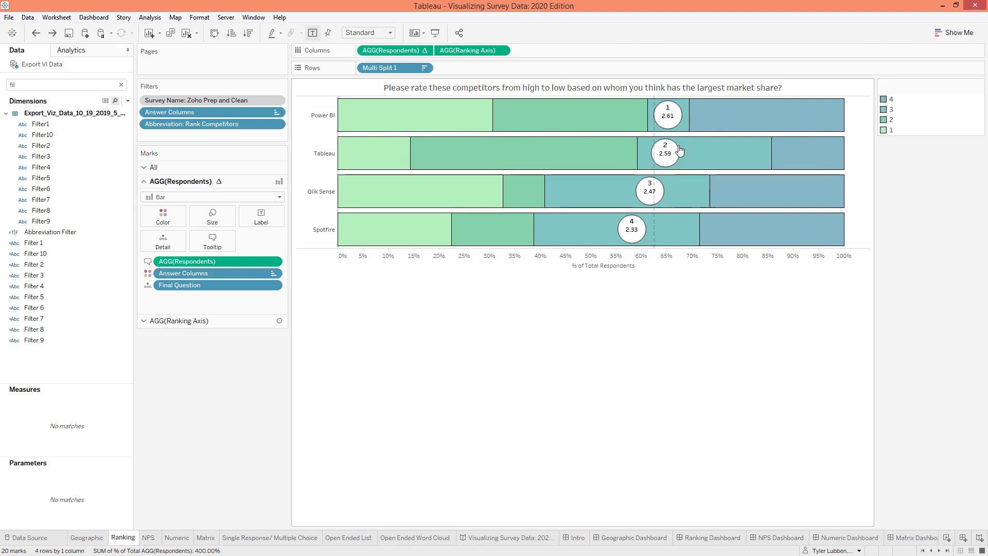
pyautogui.moveTo(662, 194)
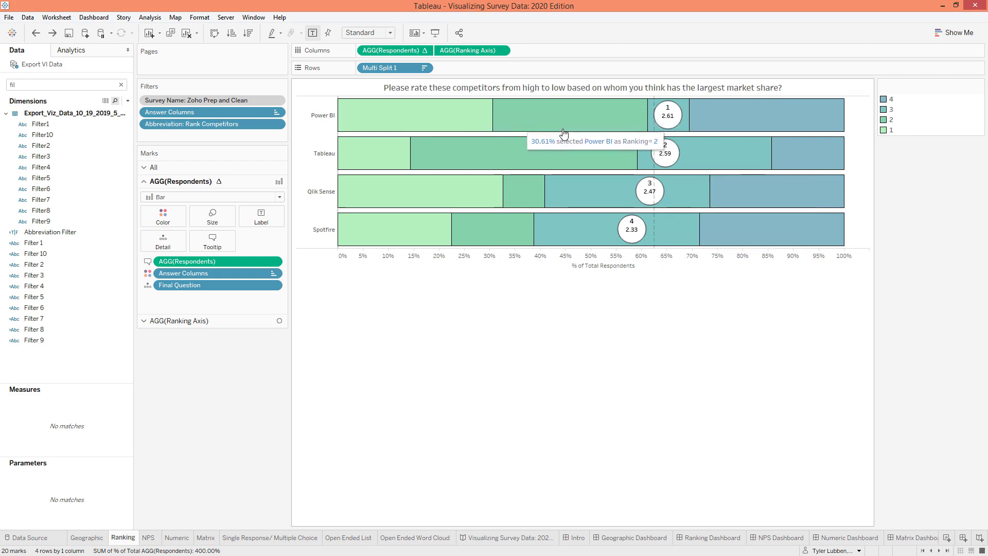
pyautogui.moveTo(654, 137)
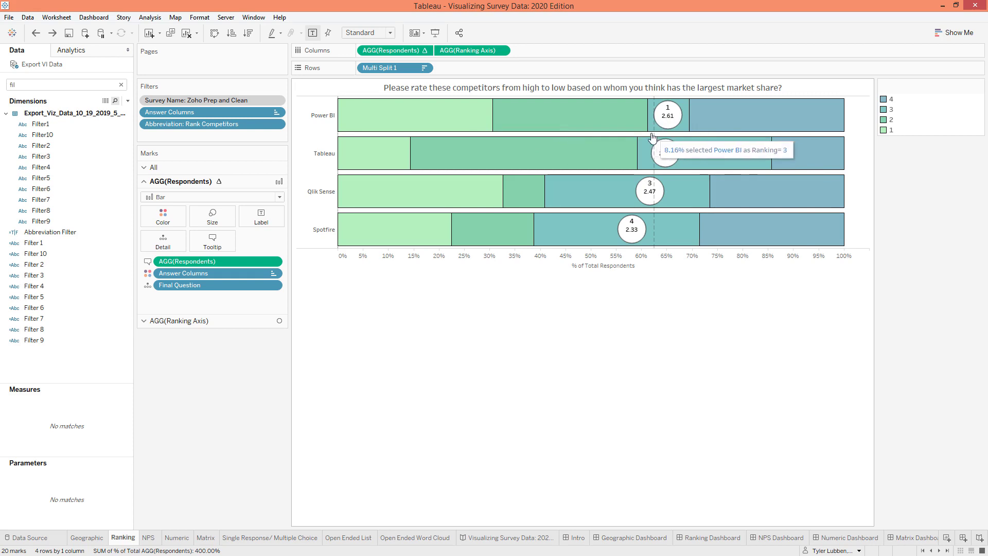
pyautogui.moveTo(695, 203)
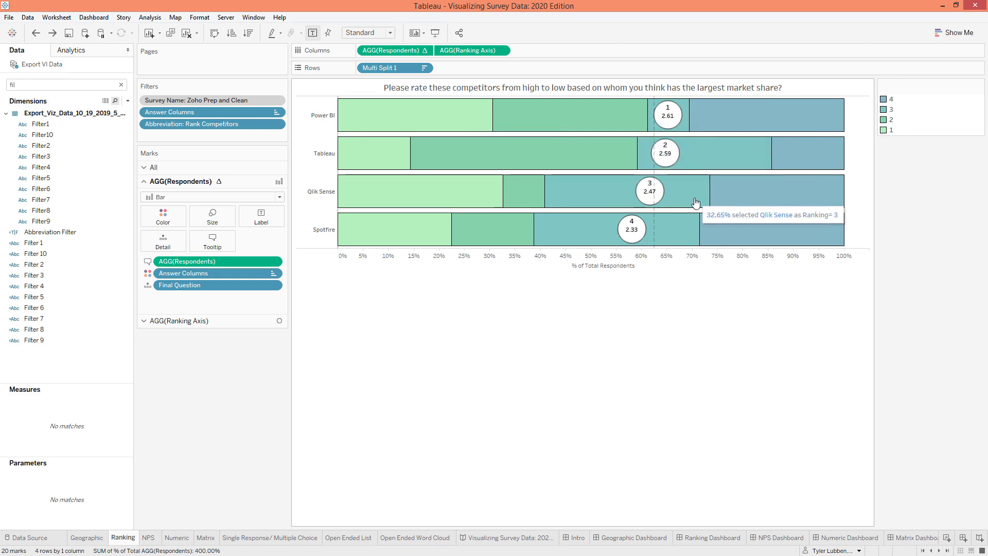
pyautogui.click(148, 537)
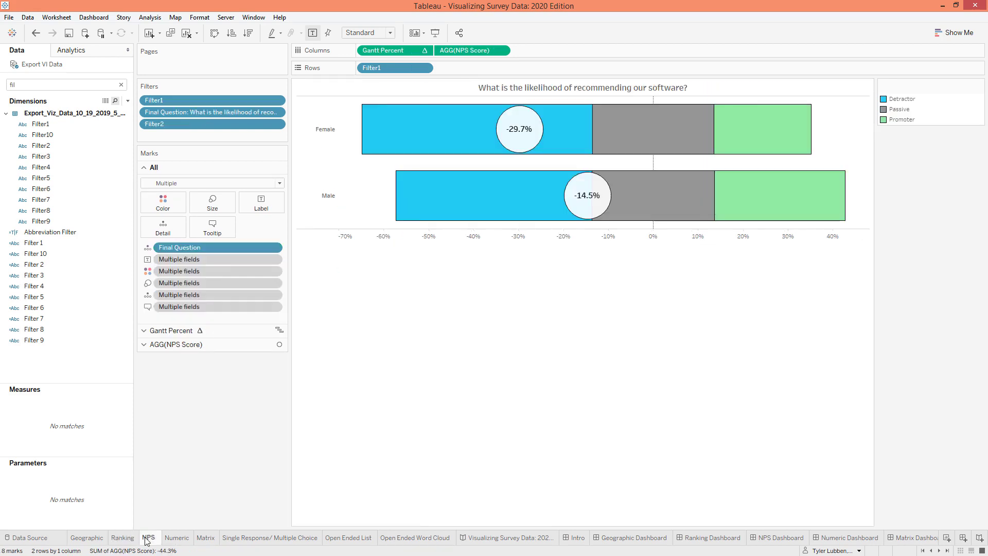
# - Switch to the Numeric sheet, the box plot of yearly SaaS spending by gender
pyautogui.click(365, 32)
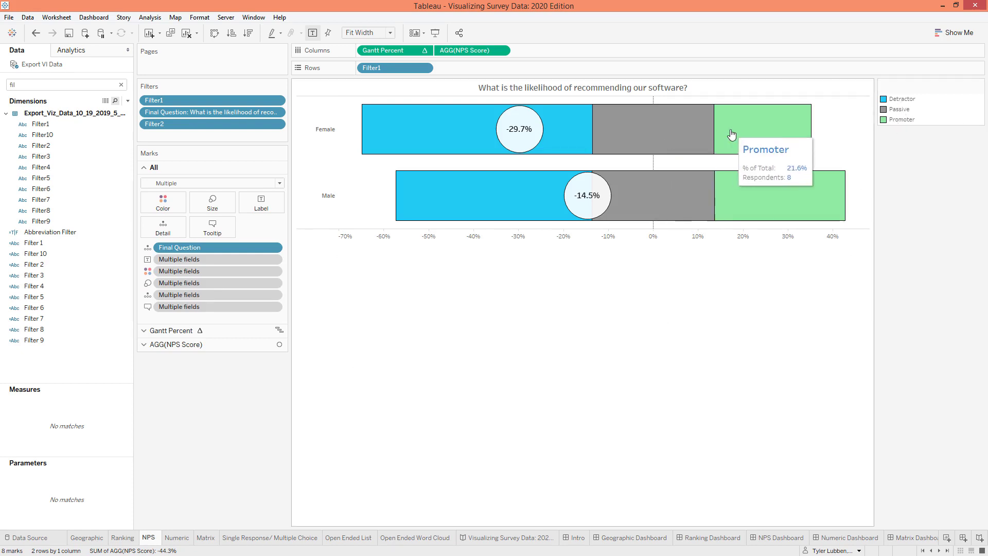
pyautogui.moveTo(707, 133)
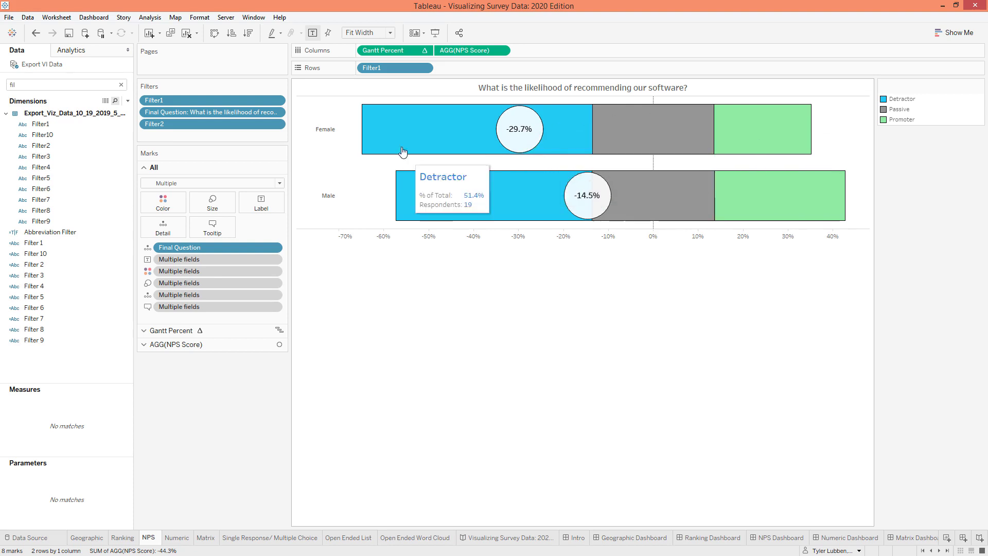
pyautogui.moveTo(400, 74)
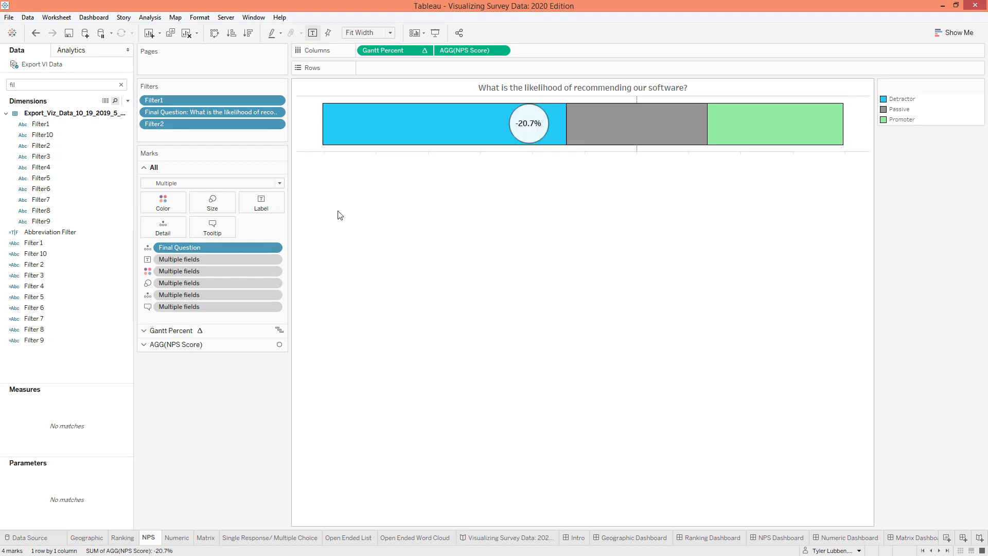
pyautogui.moveTo(533, 168)
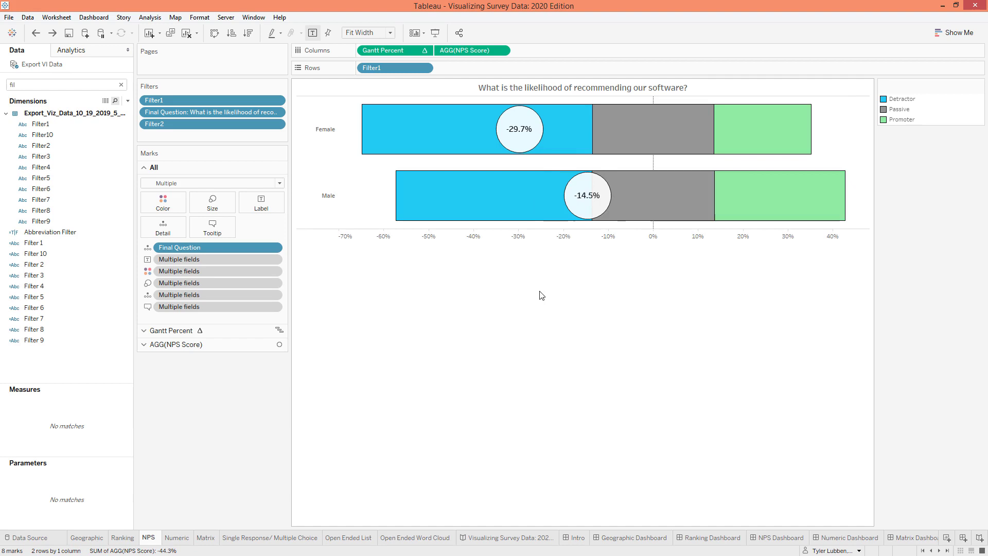
pyautogui.moveTo(763, 147)
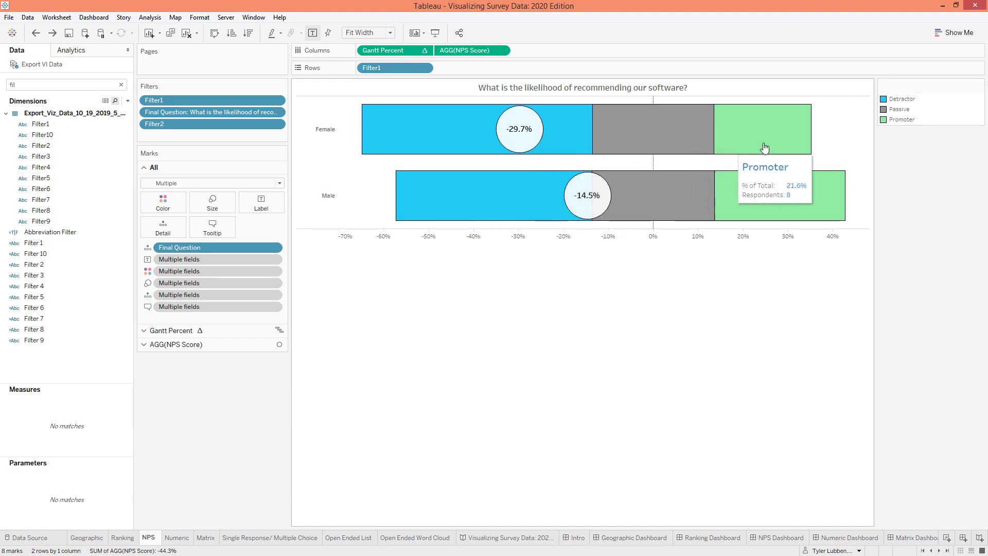
pyautogui.moveTo(671, 201)
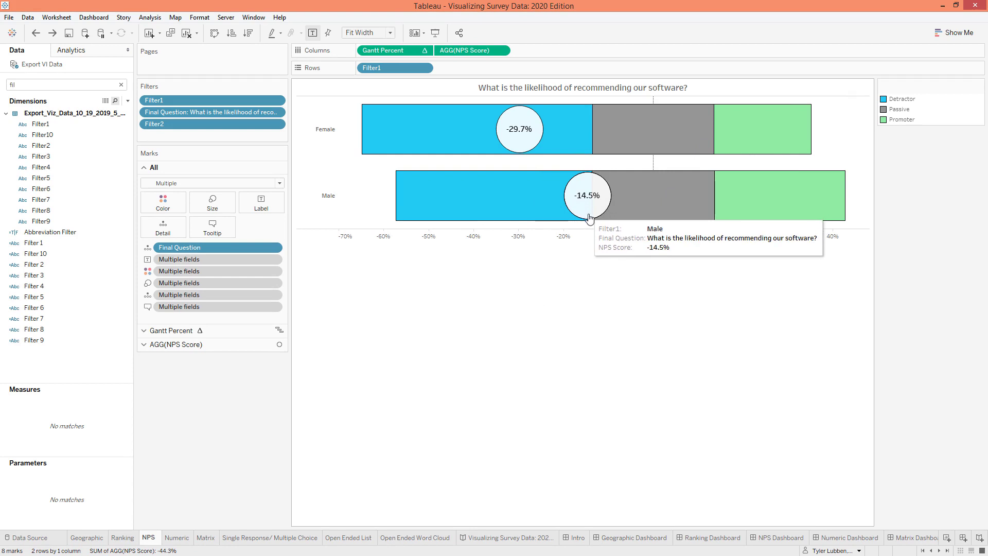
pyautogui.moveTo(591, 291)
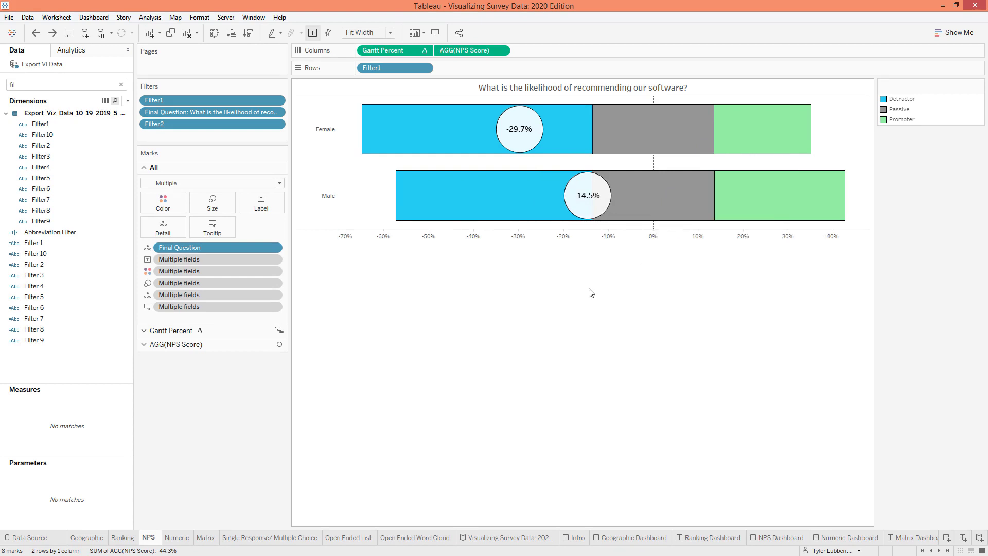
pyautogui.click(177, 537)
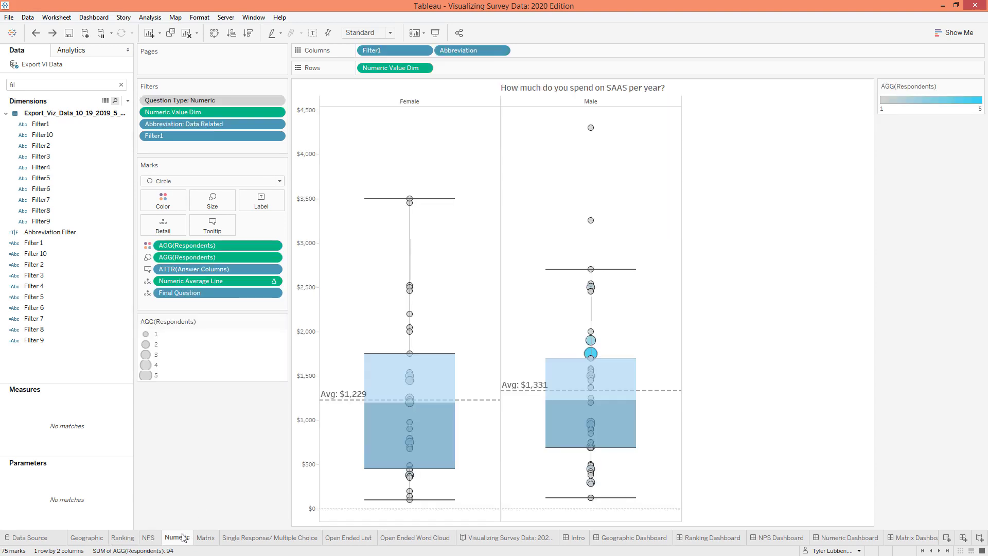
pyautogui.moveTo(473, 171)
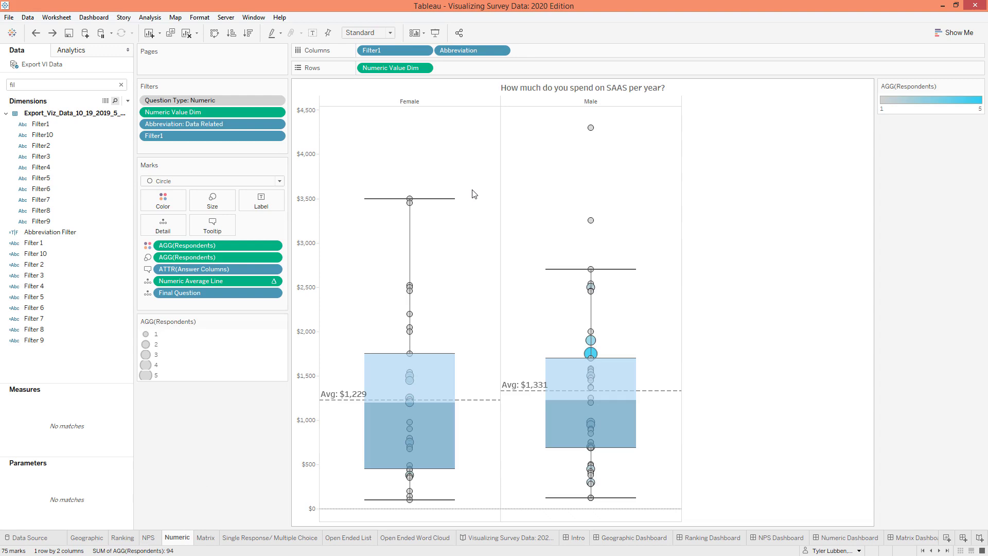
pyautogui.moveTo(470, 215)
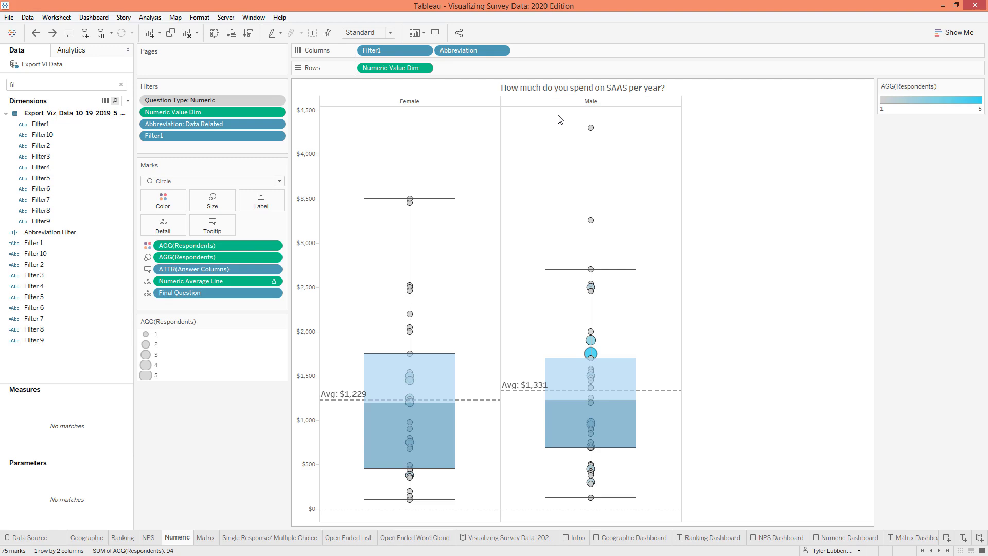
pyautogui.moveTo(549, 138)
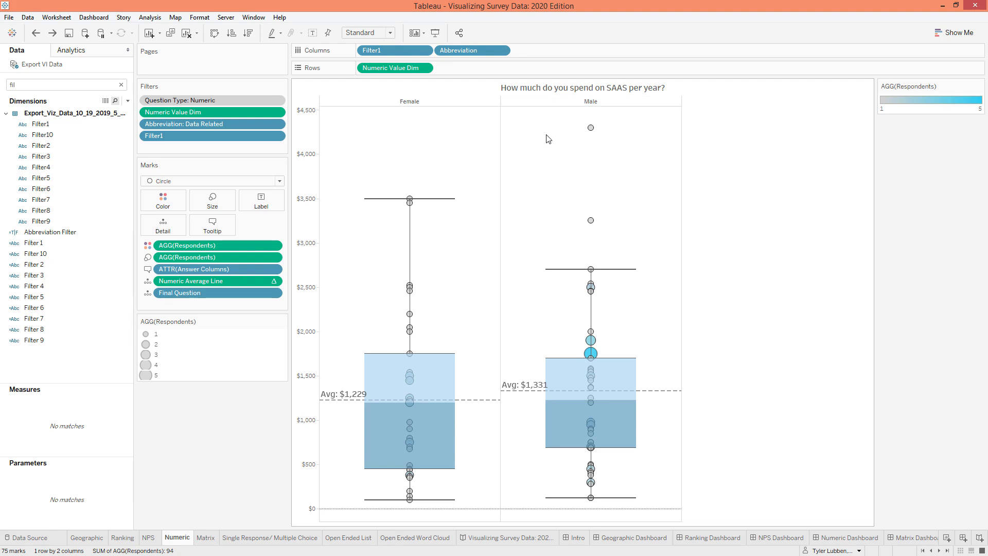
pyautogui.moveTo(538, 226)
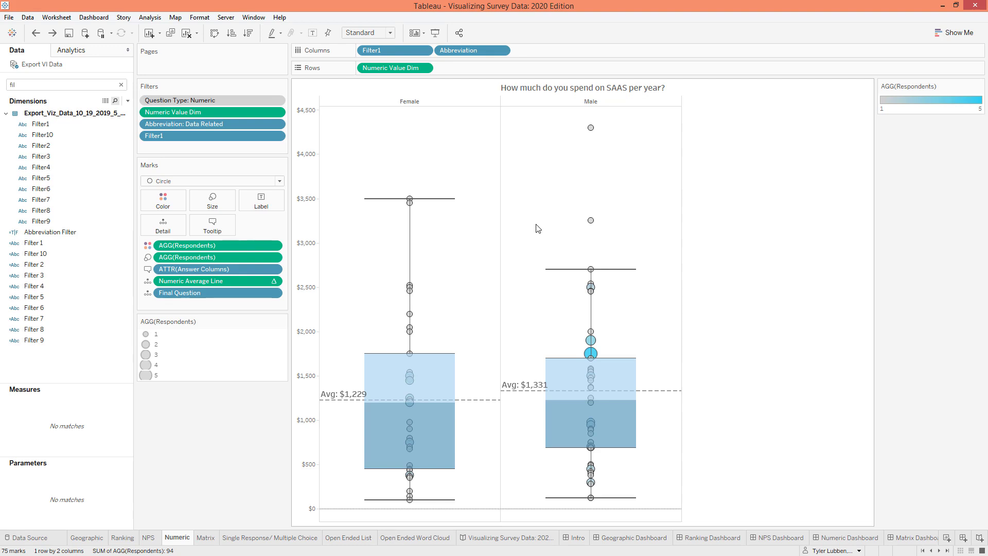
pyautogui.moveTo(346, 396)
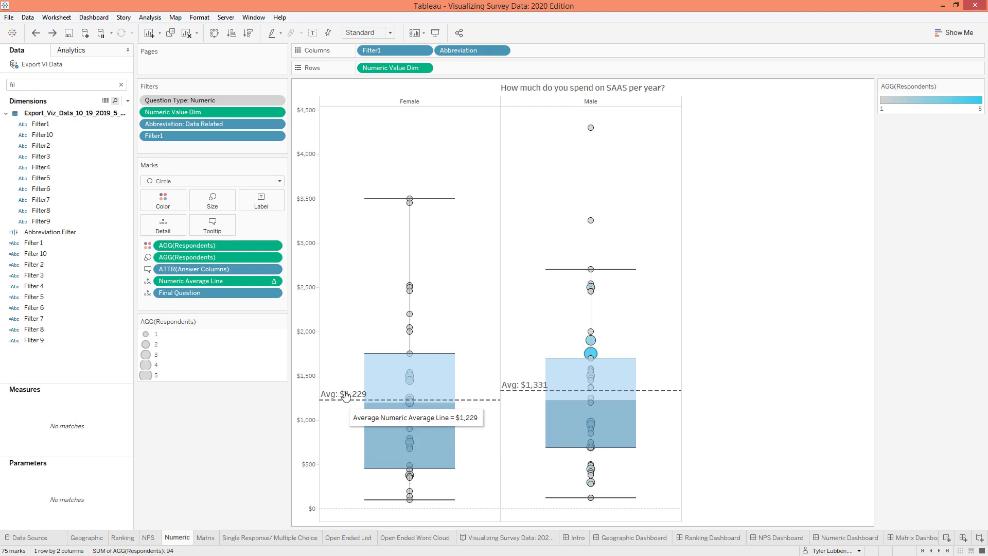
pyautogui.moveTo(482, 132)
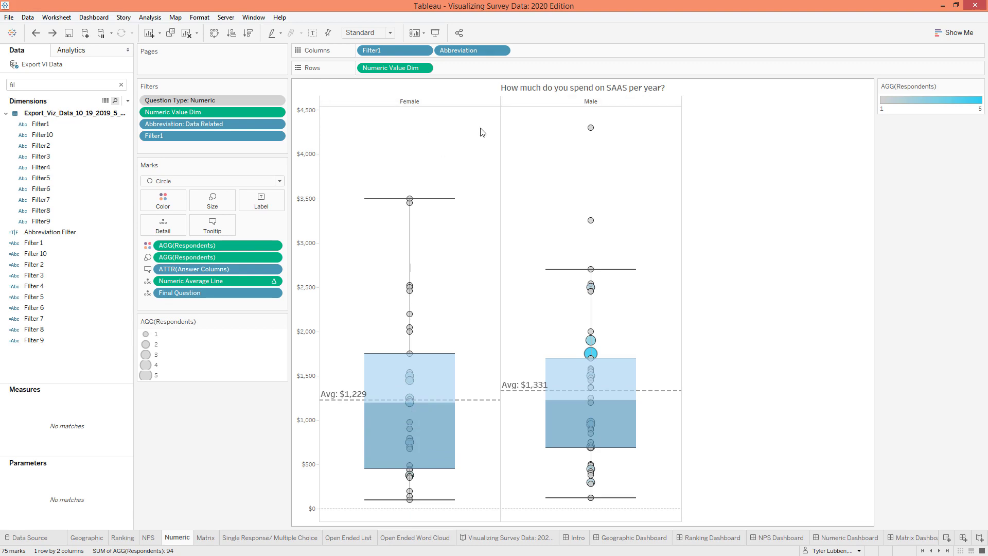
pyautogui.moveTo(376, 347)
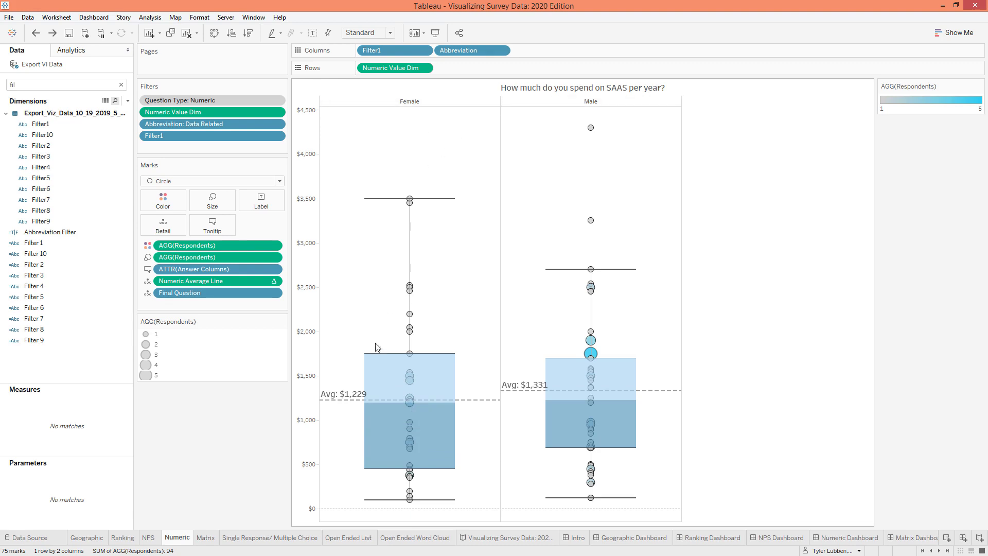
pyautogui.moveTo(410, 366)
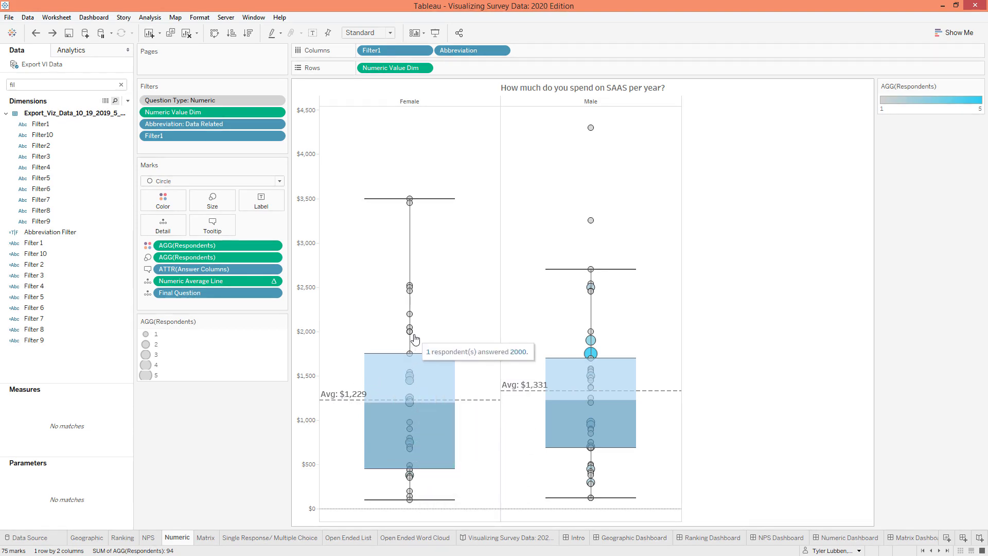
pyautogui.moveTo(410, 313)
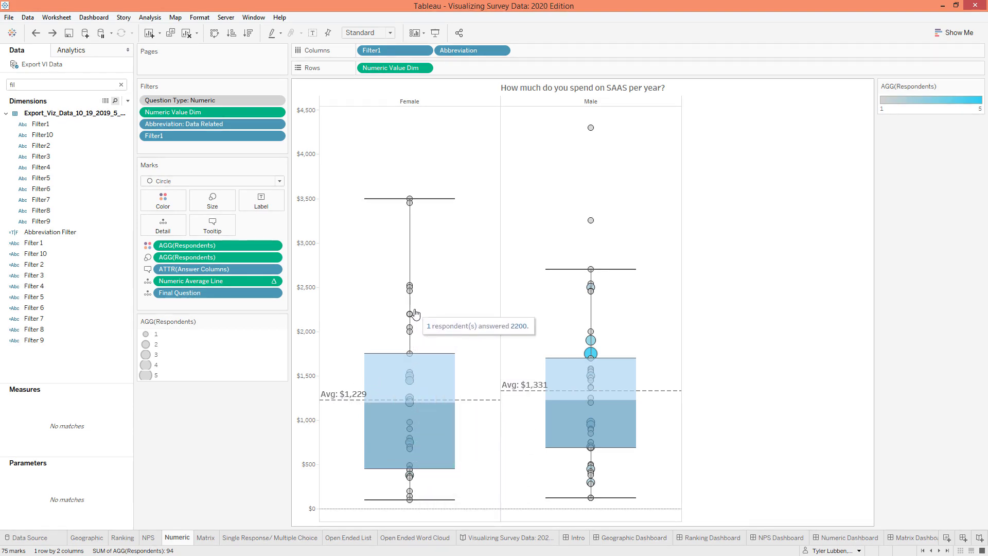
pyautogui.moveTo(575, 352)
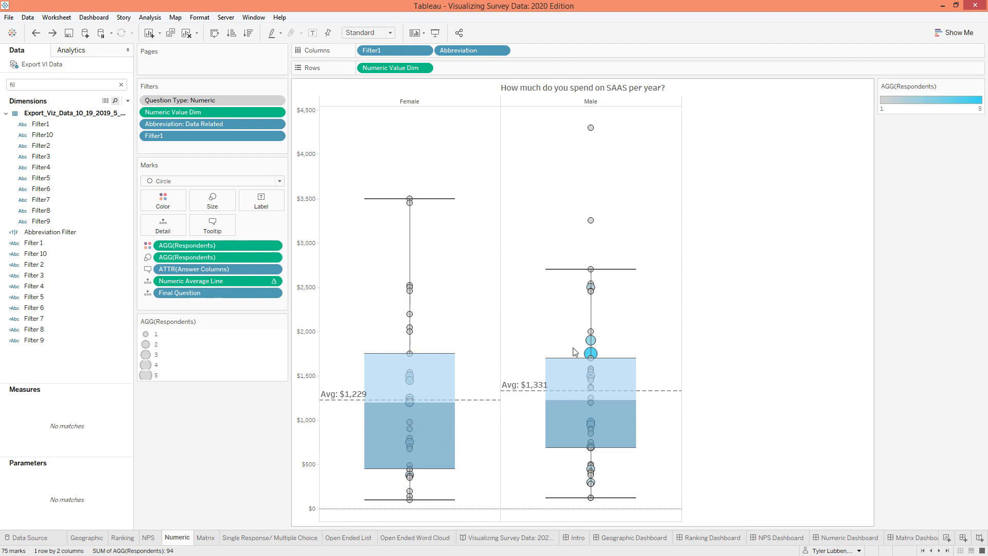
pyautogui.moveTo(590, 353)
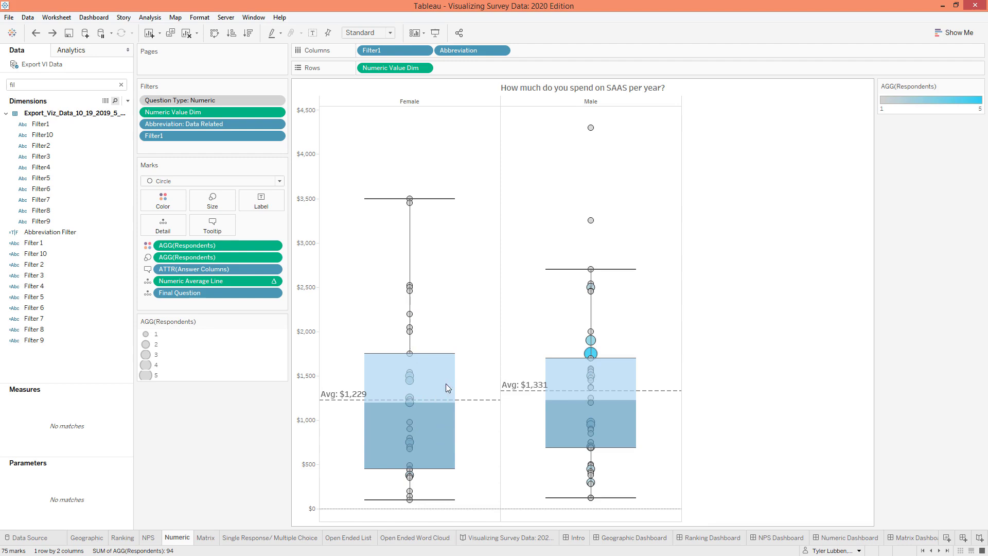
pyautogui.moveTo(436, 382)
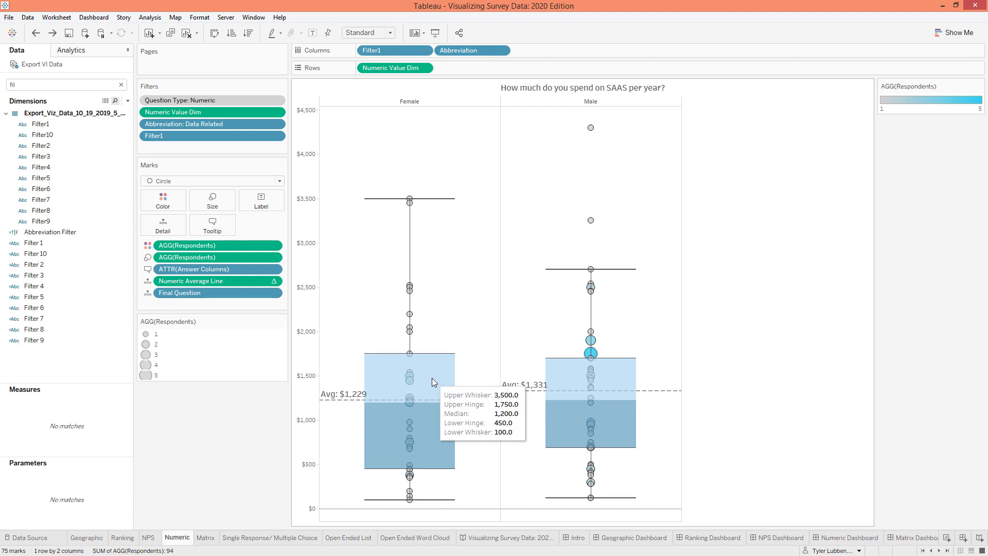
pyautogui.moveTo(453, 304)
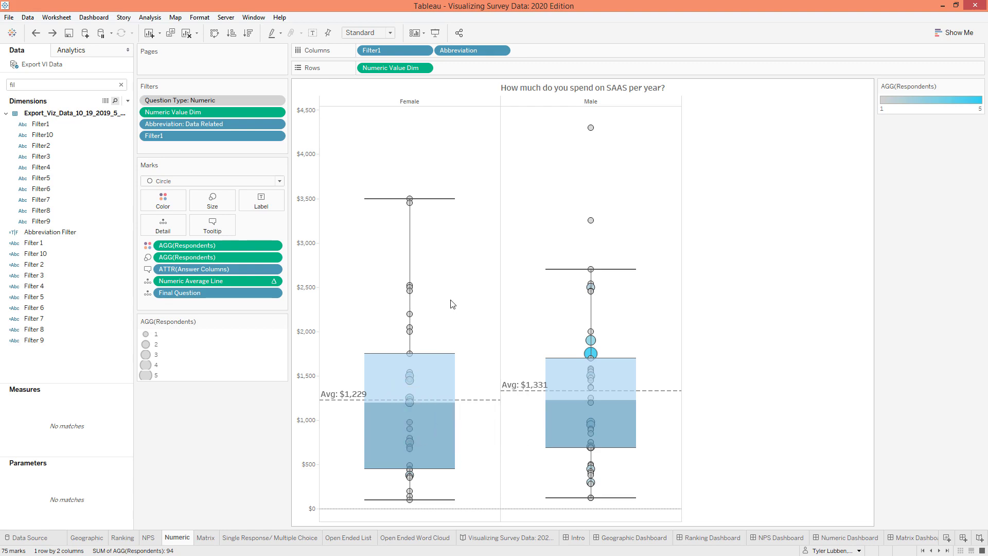
pyautogui.moveTo(461, 314)
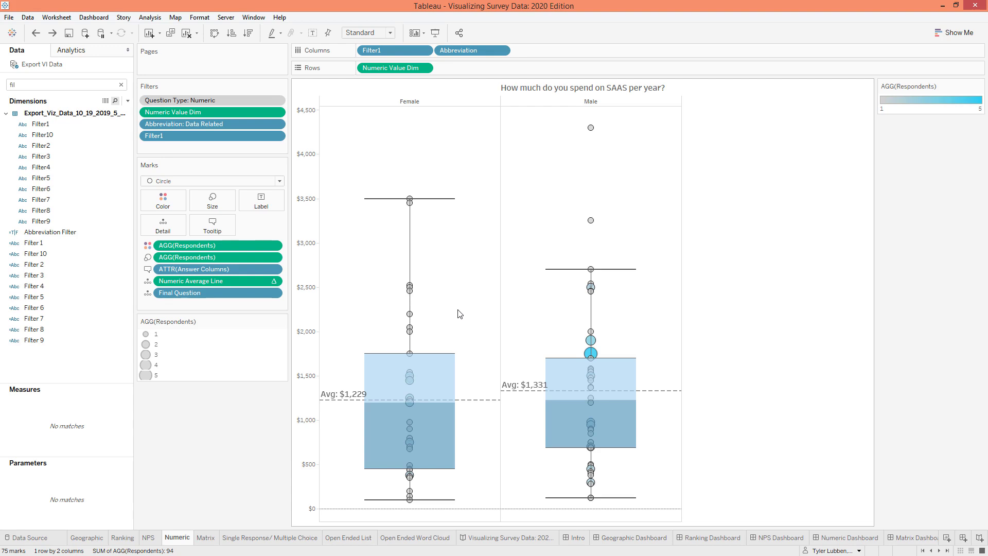
# - Switch to the Matrix sheet of stacked feature-usage percentage bars
pyautogui.click(206, 537)
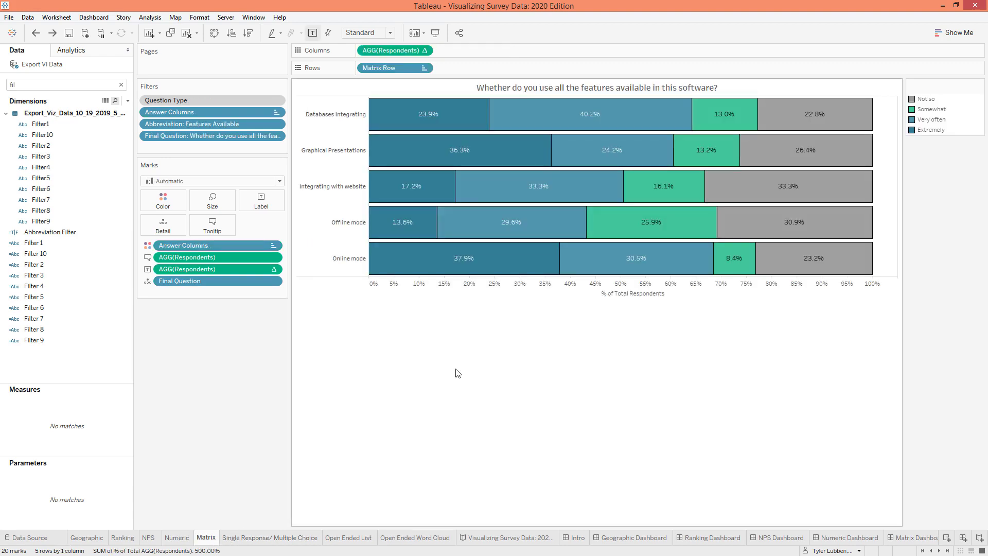
pyautogui.moveTo(465, 331)
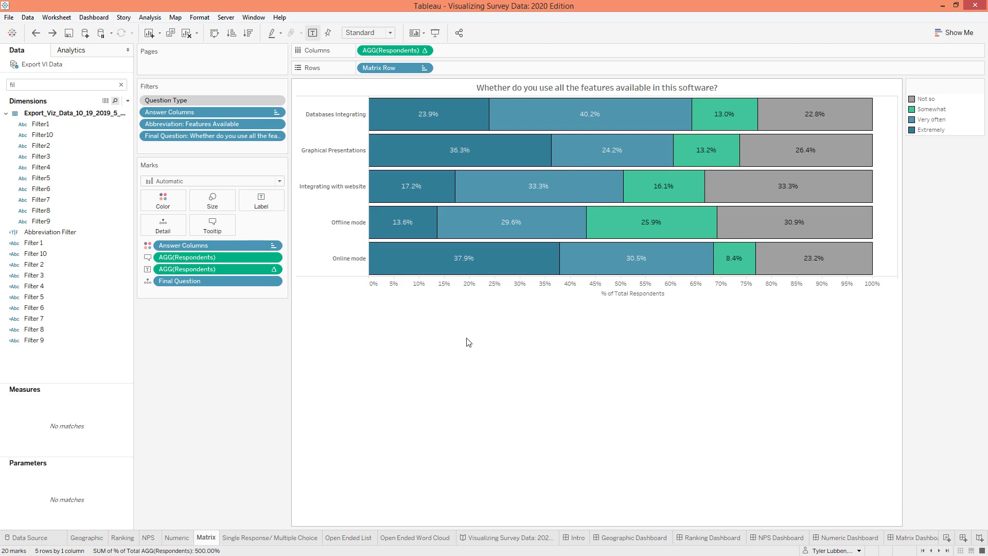
pyautogui.moveTo(451, 125)
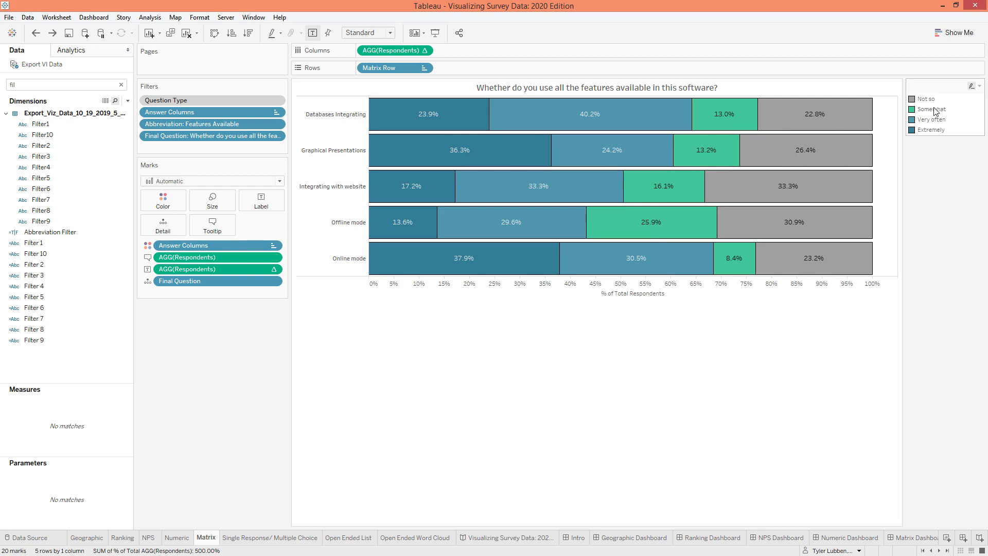
pyautogui.moveTo(939, 117)
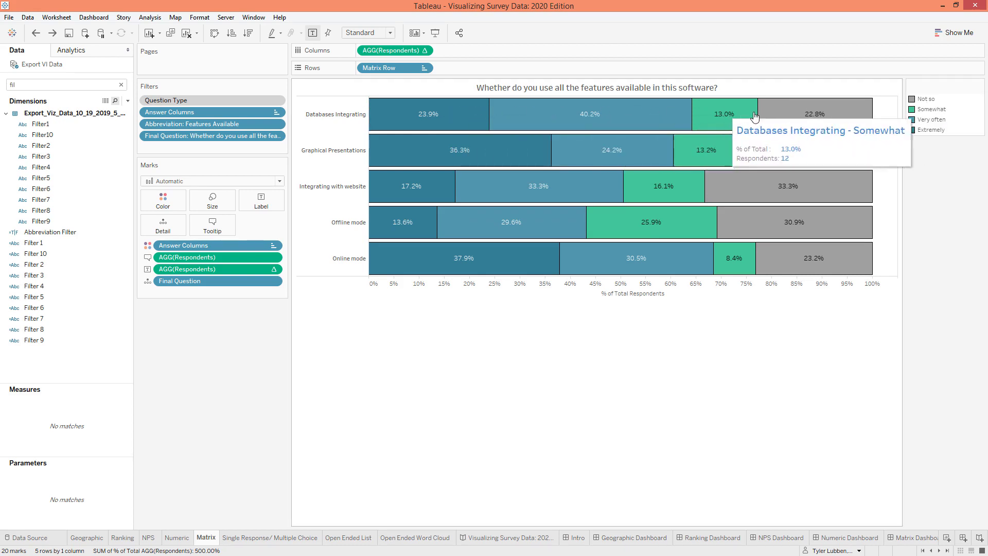
pyautogui.moveTo(412, 114)
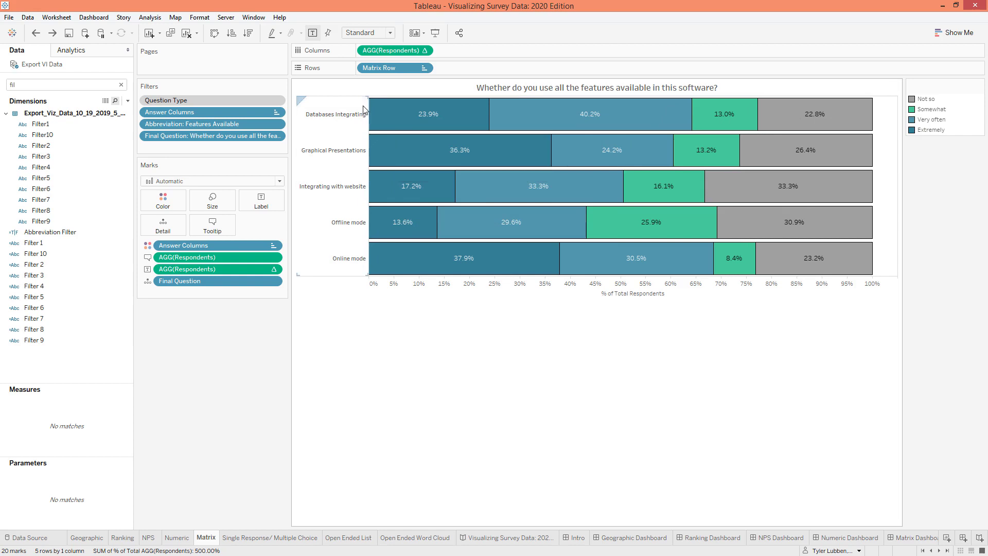
pyautogui.moveTo(403, 243)
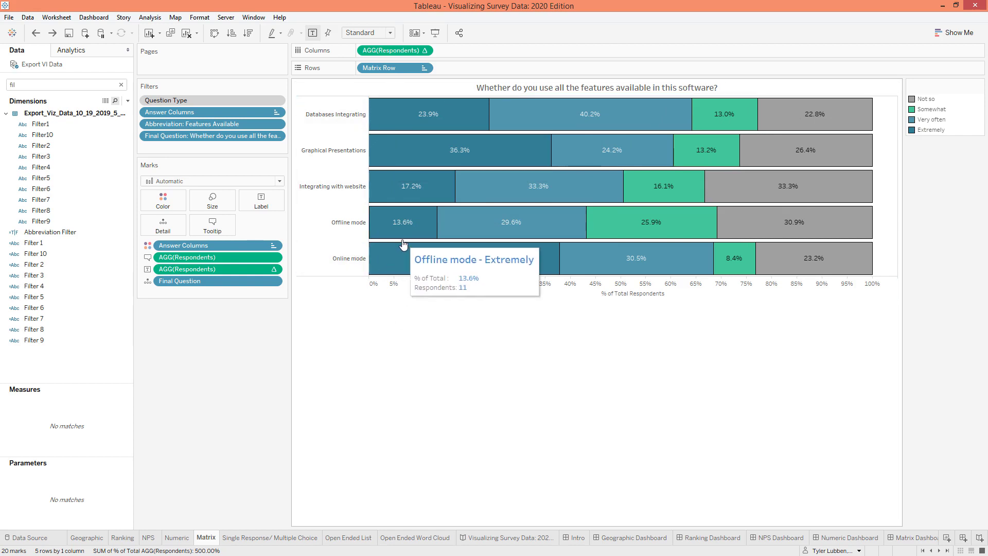
pyautogui.moveTo(461, 116)
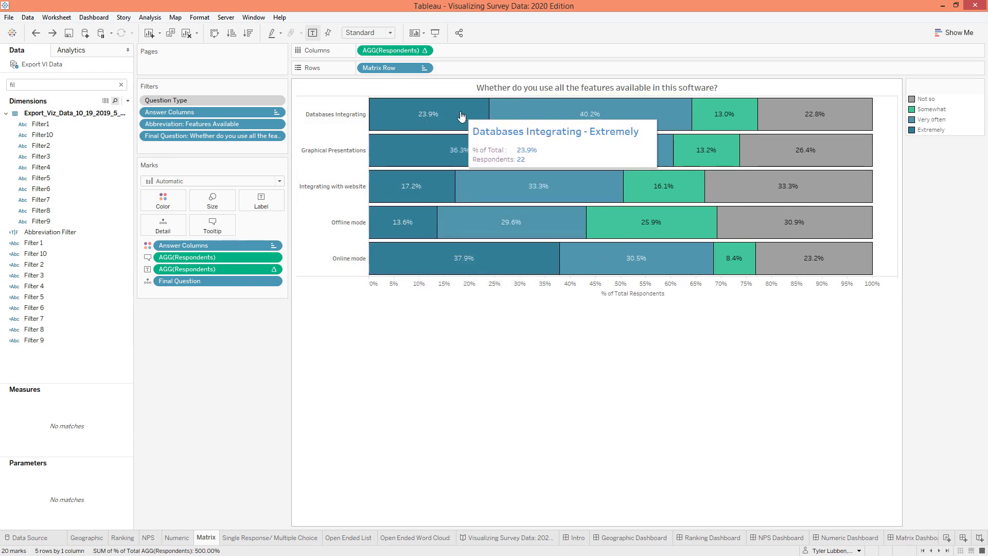
pyautogui.moveTo(689, 222)
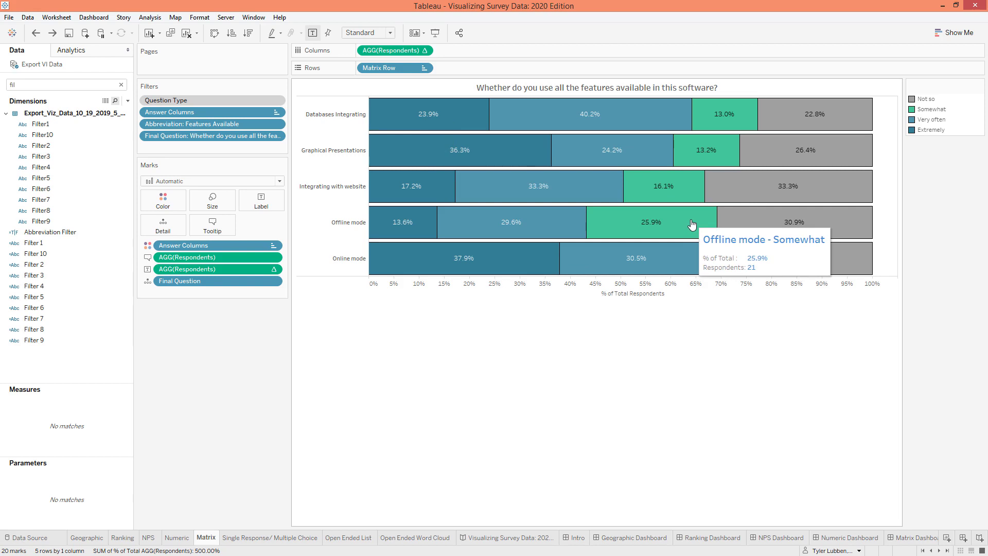
pyautogui.moveTo(674, 191)
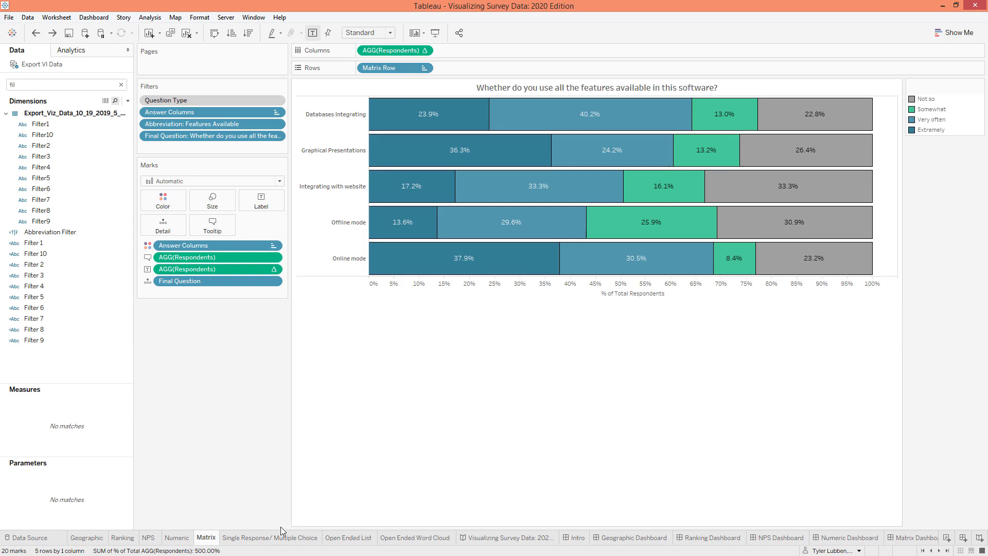
# - Switch to the Single Response/Multiple Choice sheet charting respondents by age group
pyautogui.click(271, 538)
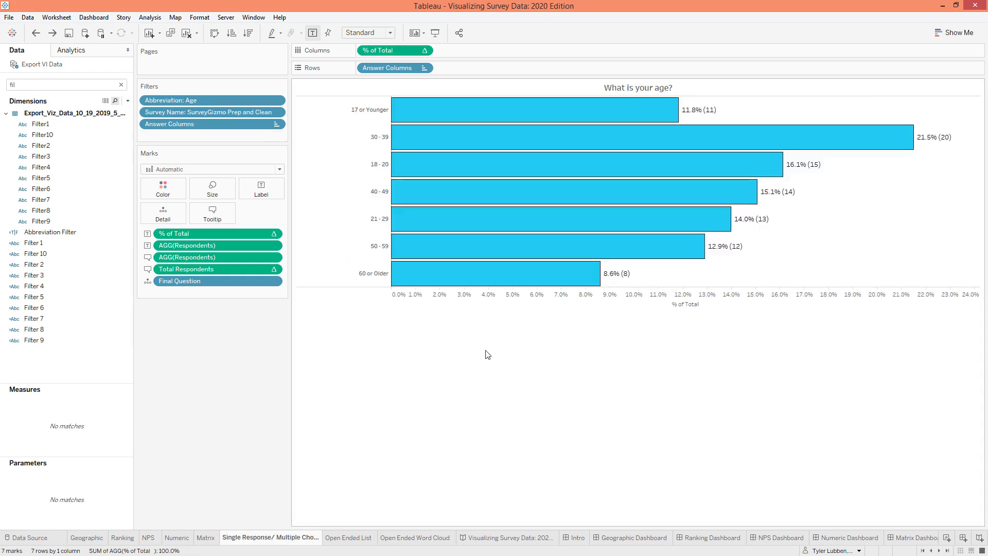
pyautogui.moveTo(492, 332)
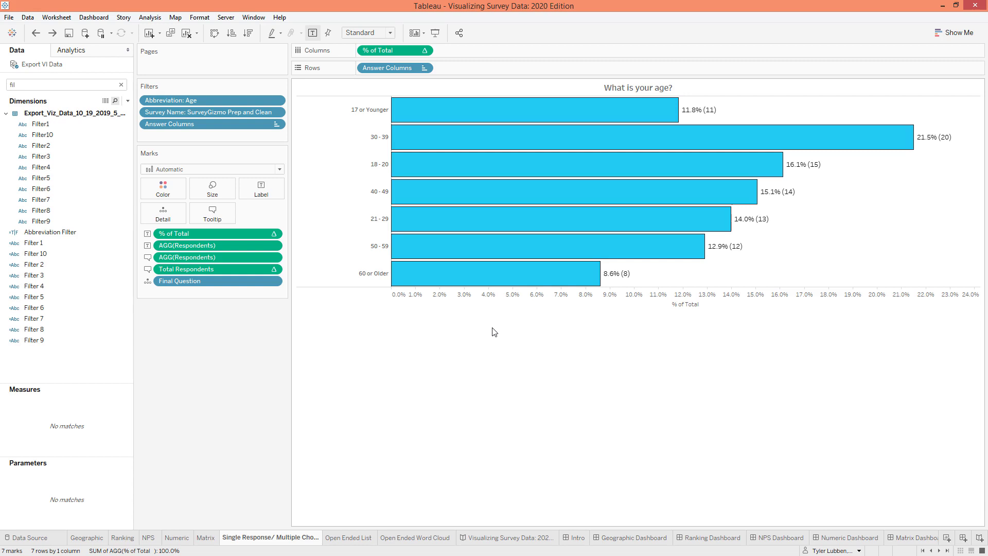
pyautogui.moveTo(495, 330)
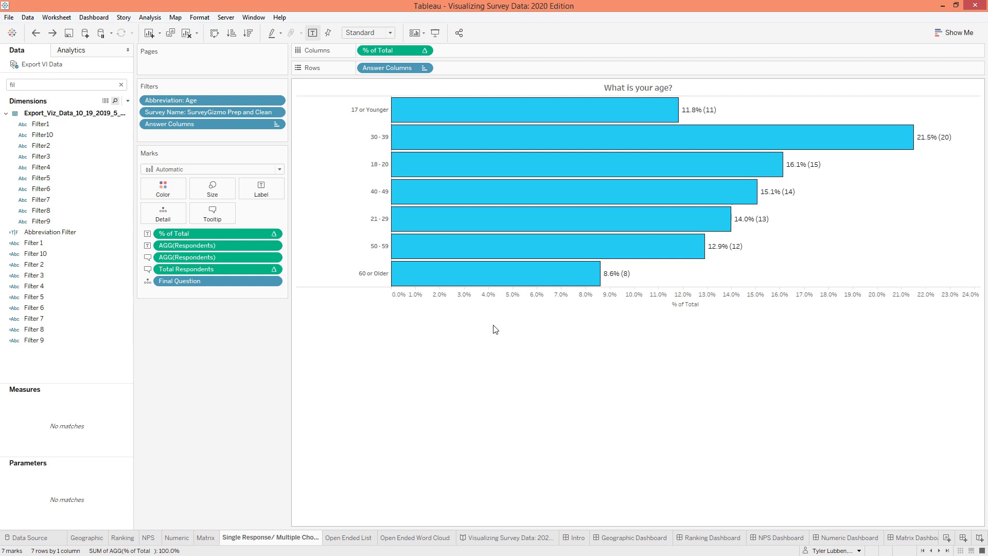
pyautogui.moveTo(499, 333)
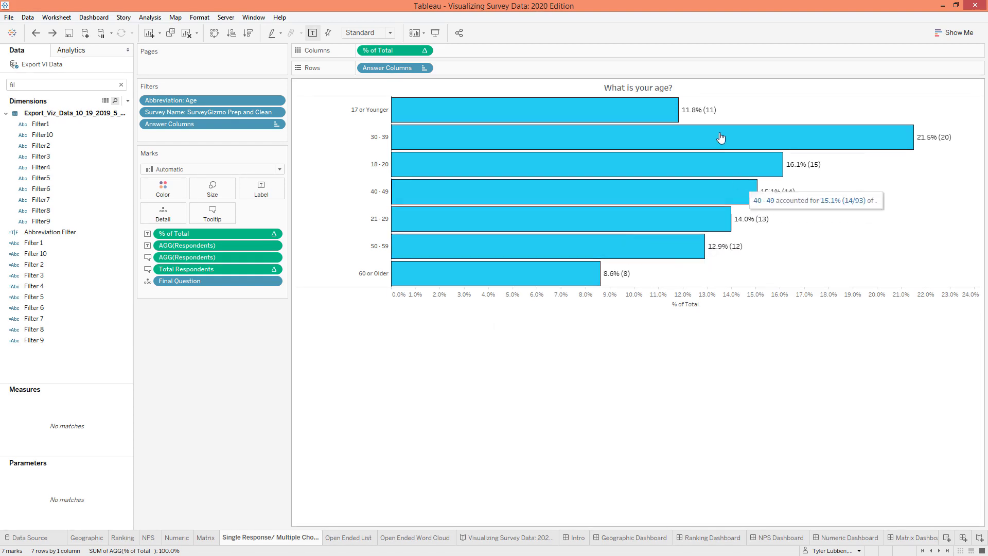
pyautogui.moveTo(710, 120)
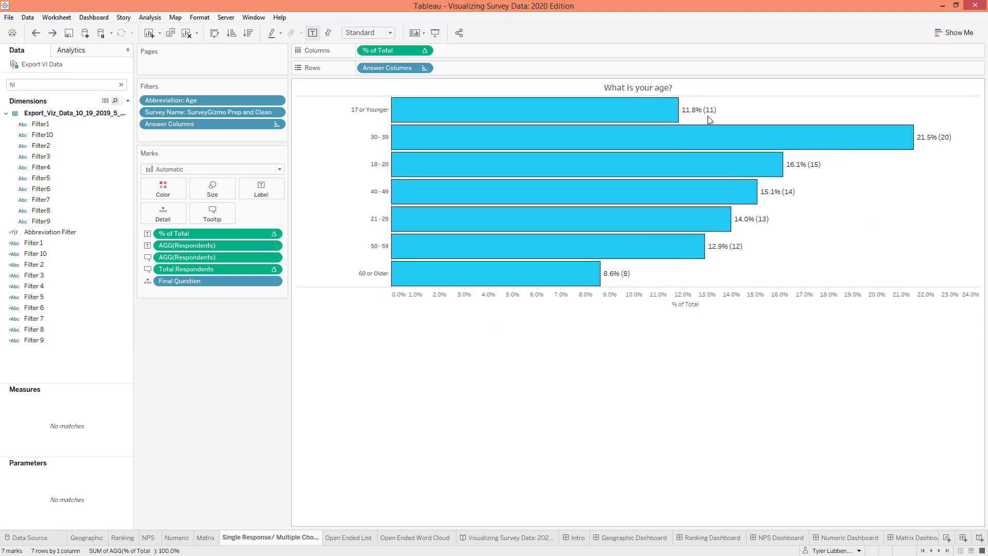
pyautogui.moveTo(712, 119)
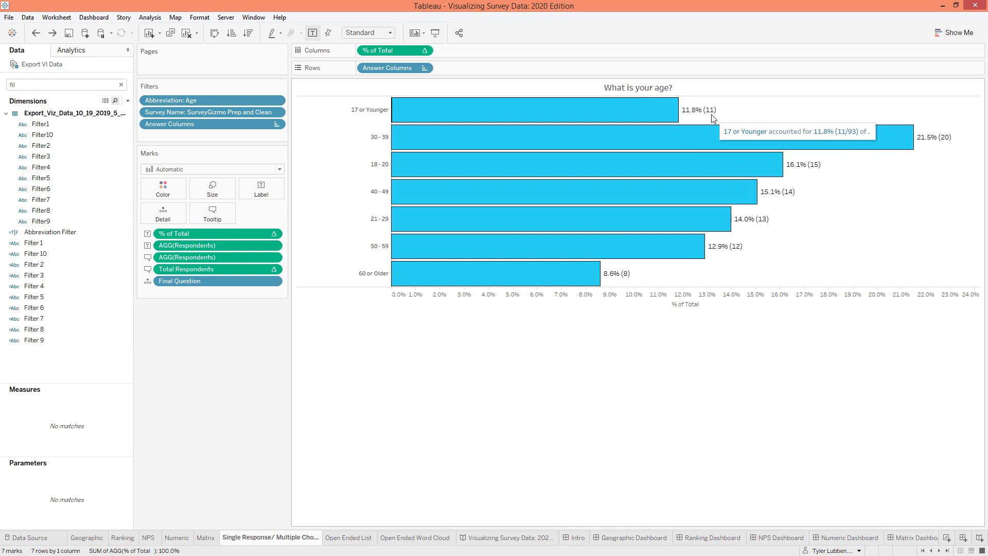
pyautogui.moveTo(630, 112)
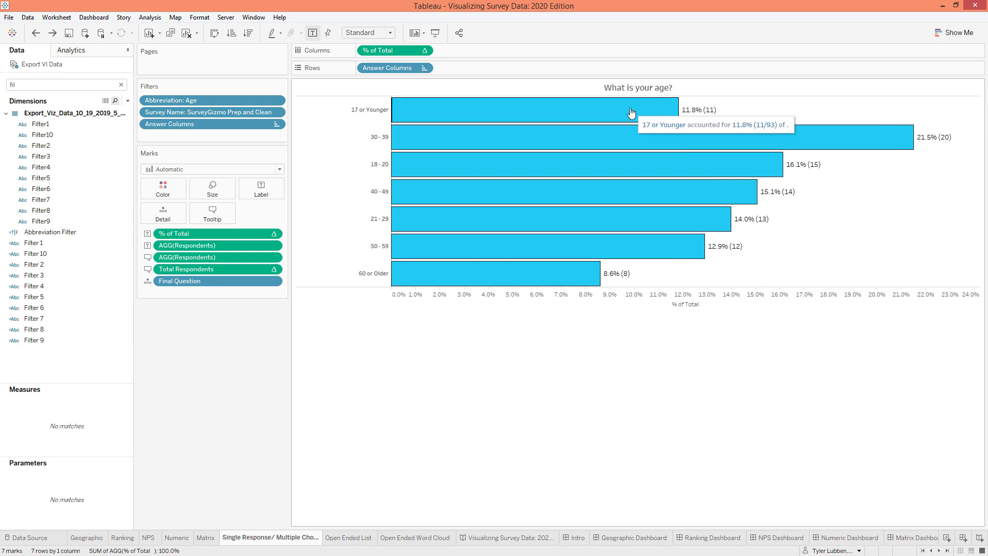
pyautogui.moveTo(638, 114)
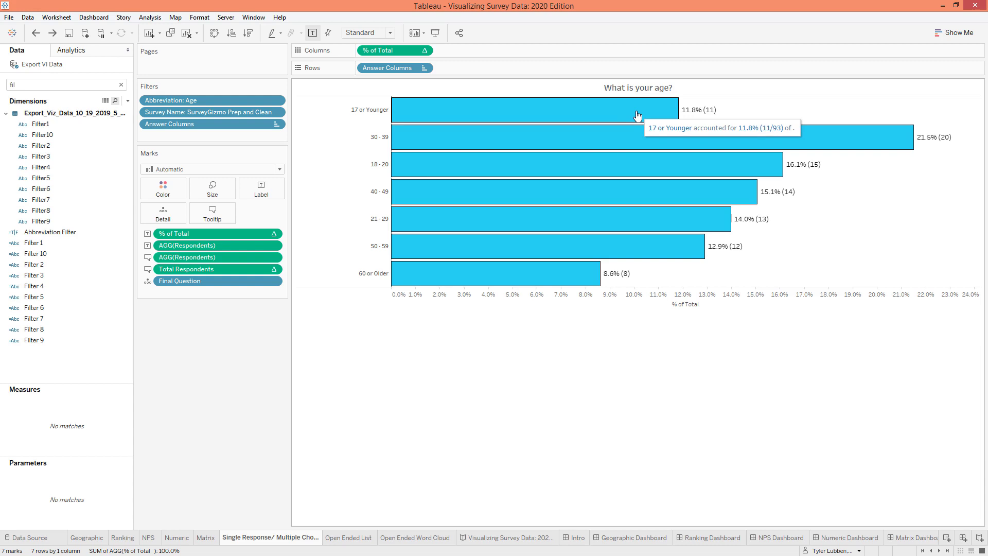
# - Switch to the Open Ended List sheet of free-text feature suggestions
pyautogui.click(349, 537)
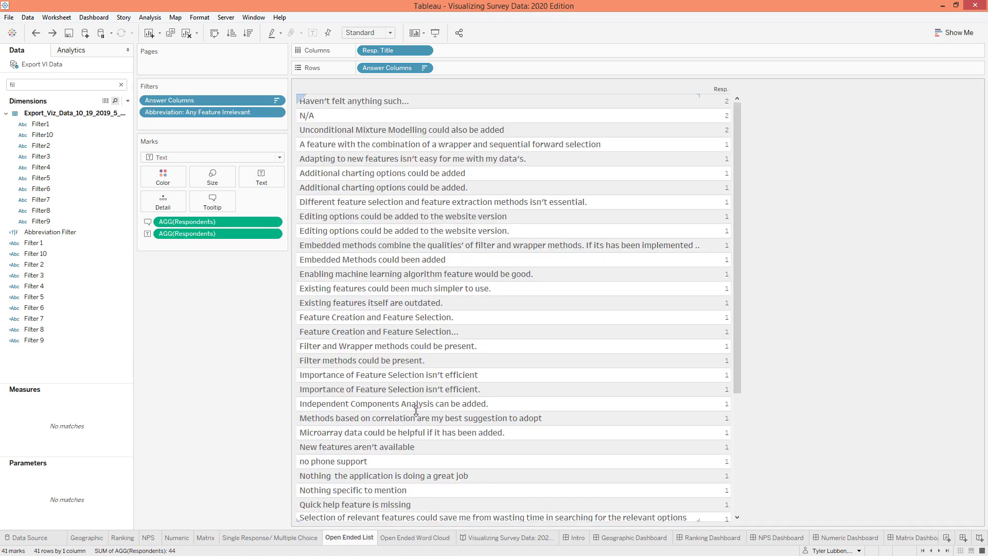
pyautogui.click(395, 403)
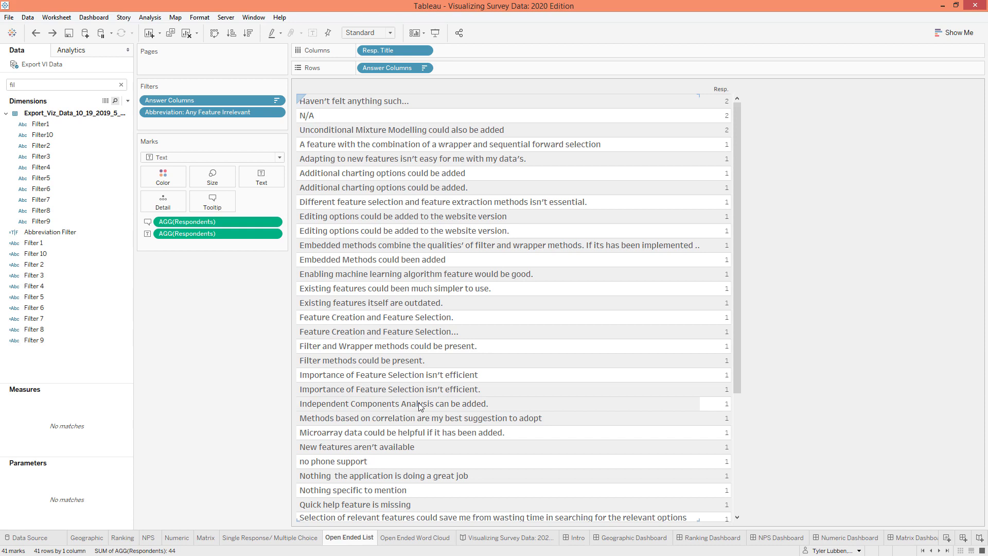
pyautogui.moveTo(448, 288)
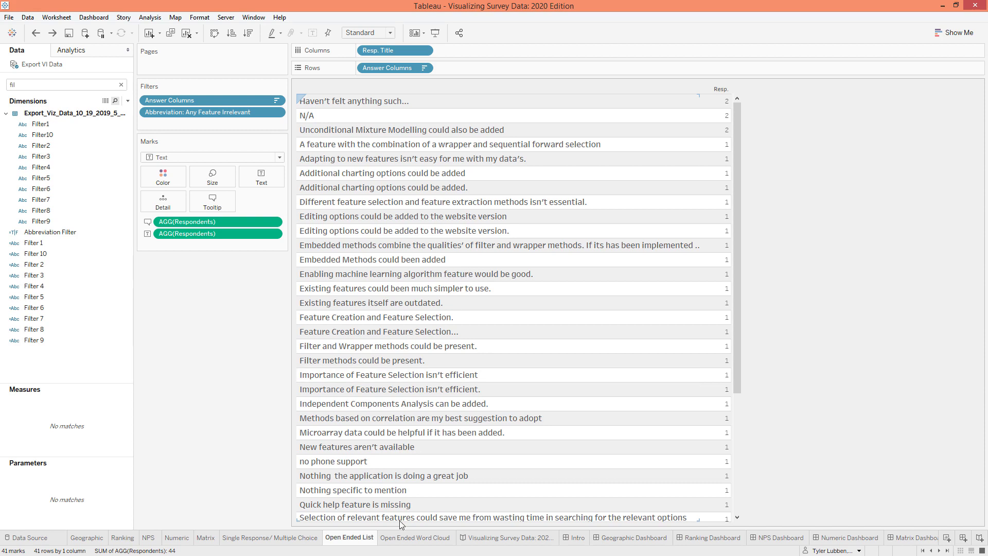
pyautogui.click(415, 537)
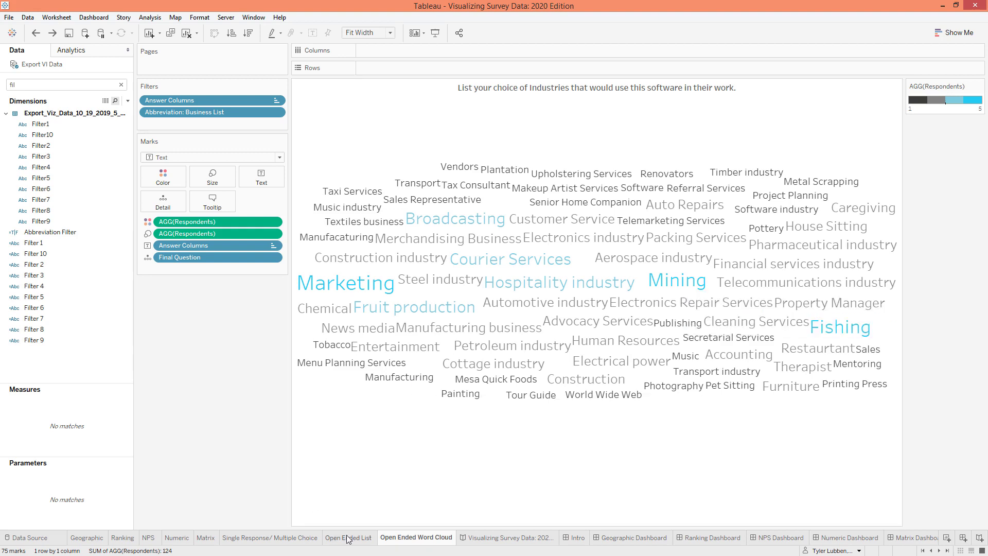
pyautogui.click(349, 538)
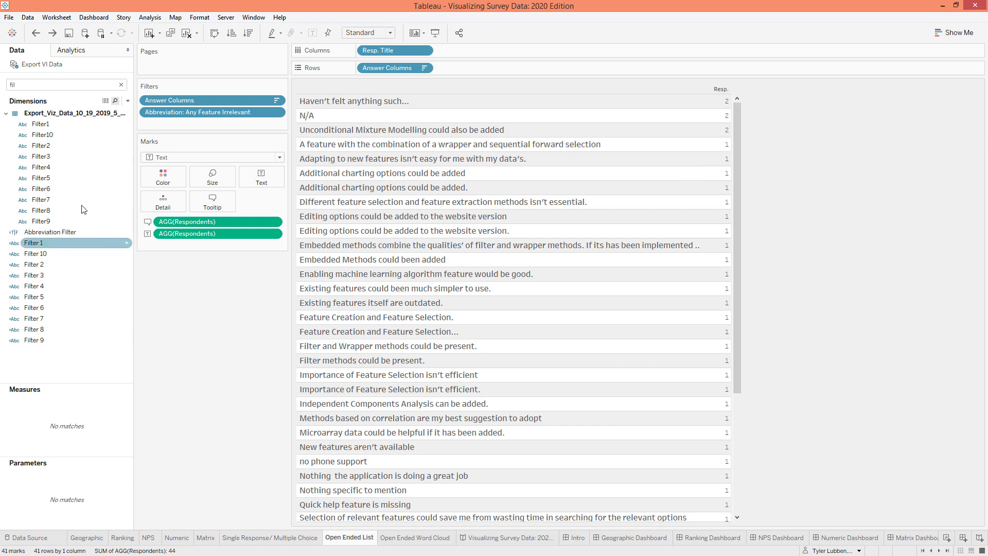